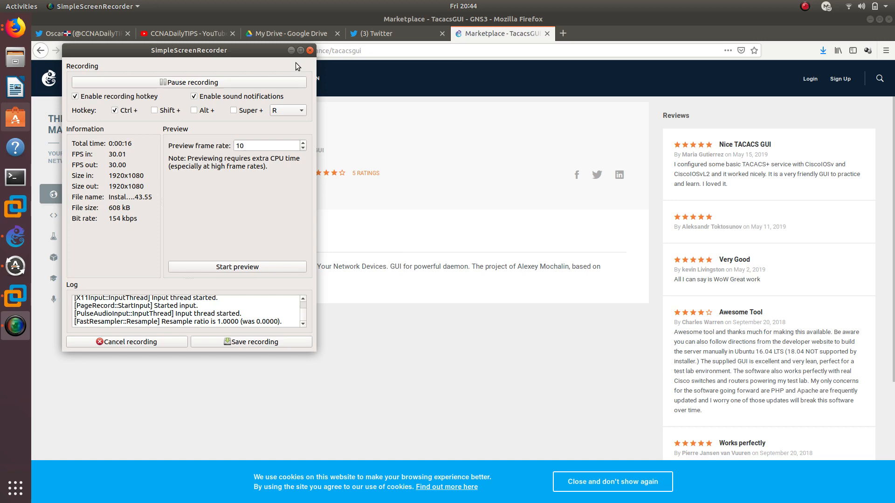
# Save the TacacsGUI appliance file from the GNS3 Marketplace.
pyautogui.click(299, 50)
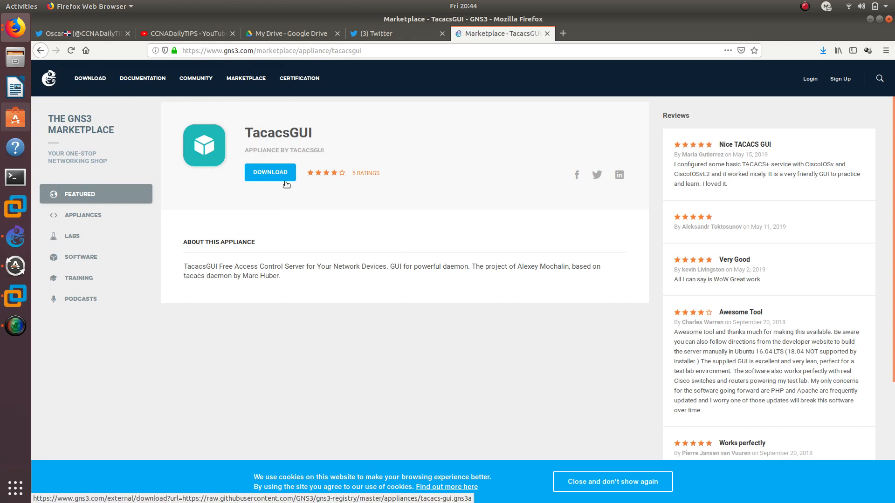
pyautogui.click(270, 172)
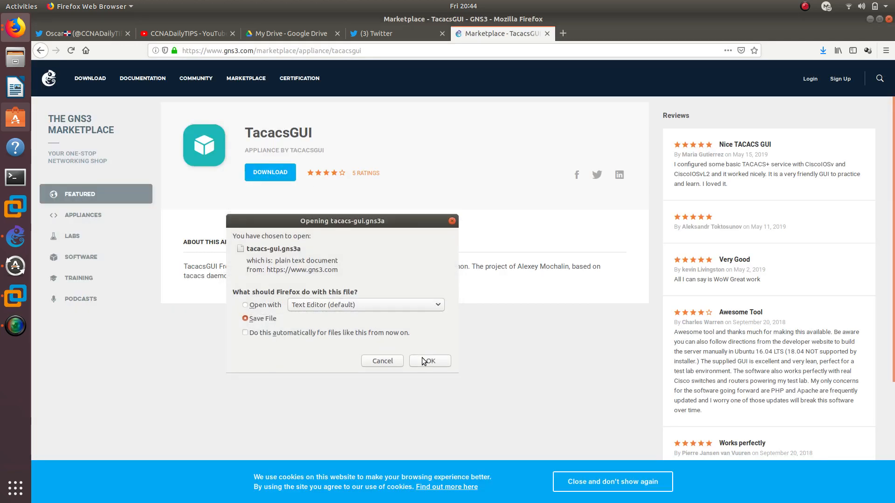
pyautogui.click(429, 361)
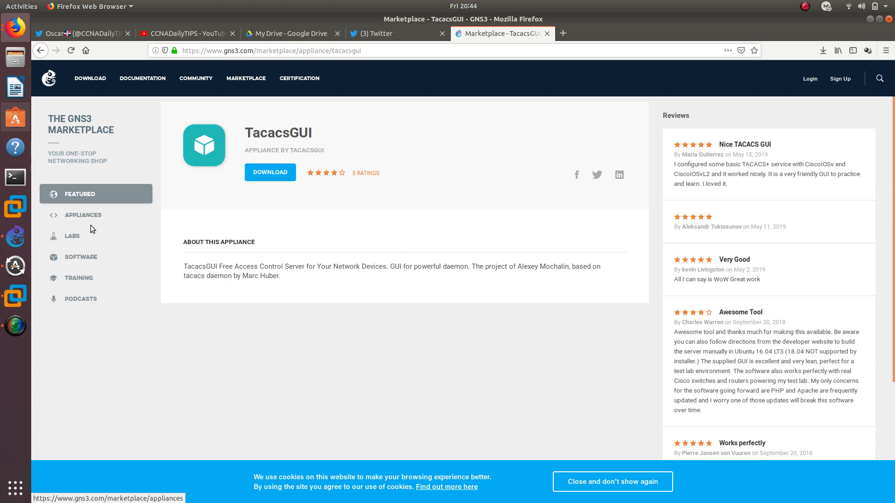
# Search appliances for 'web', save the webterm appliance file, and return to GNS3.
pyautogui.click(84, 215)
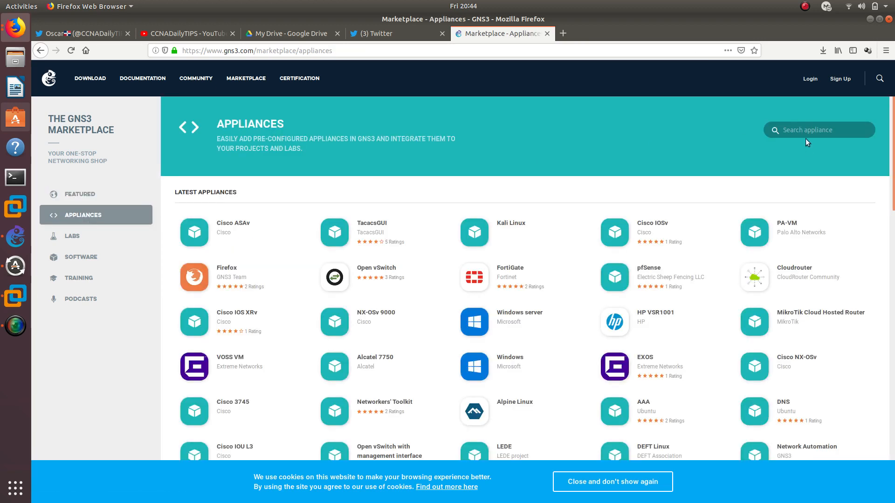
pyautogui.write('web')
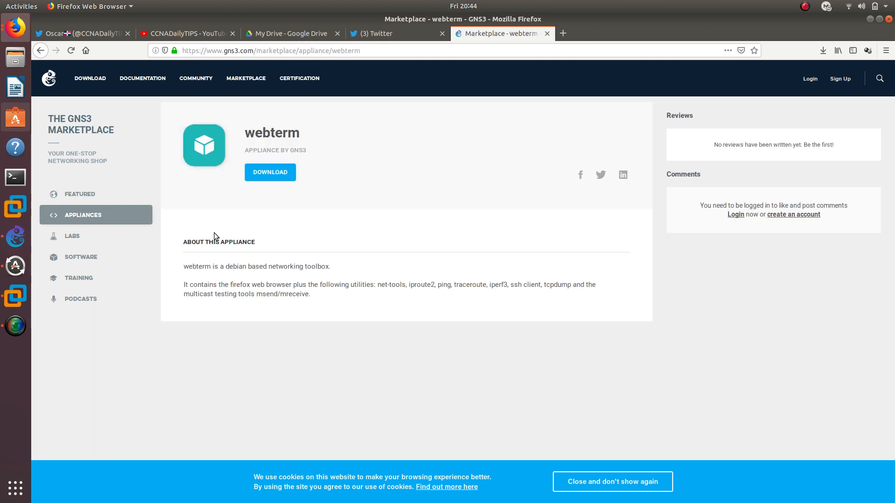
pyautogui.click(269, 173)
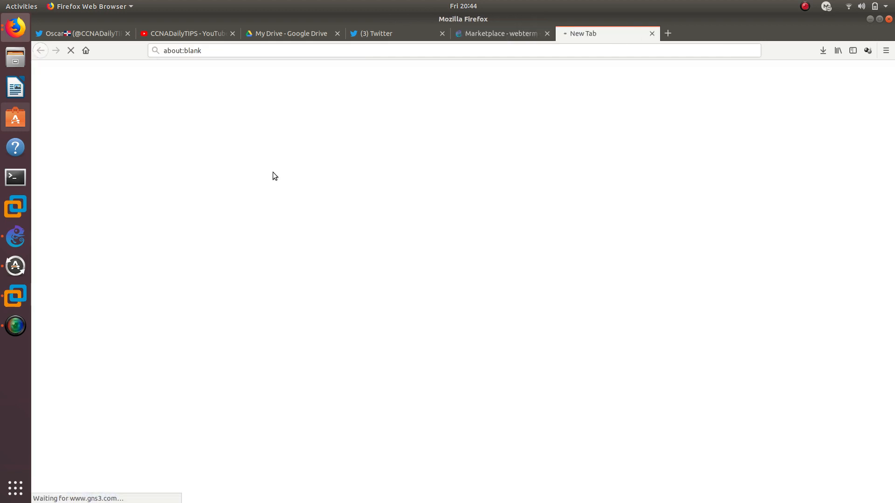
pyautogui.click(270, 172)
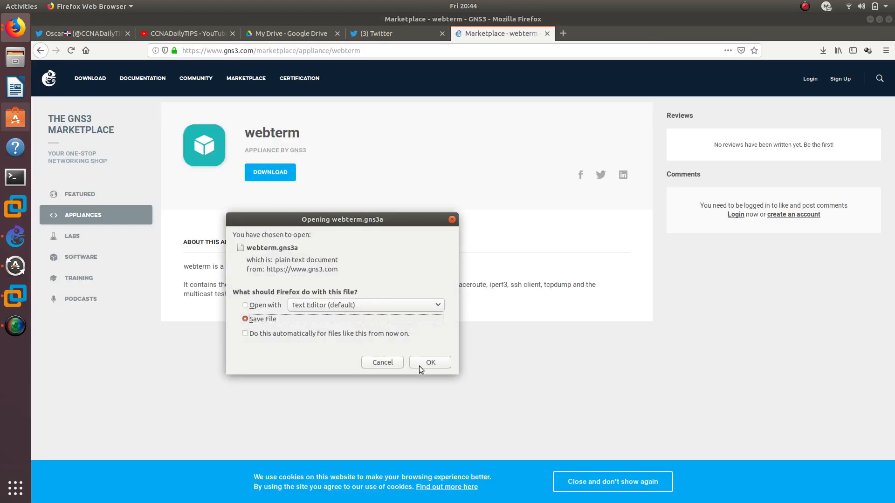
pyautogui.click(429, 362)
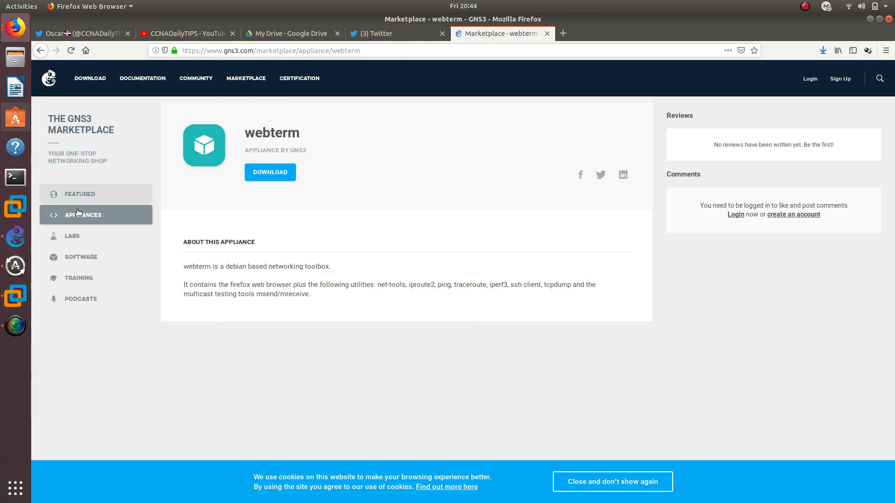
pyautogui.click(822, 50)
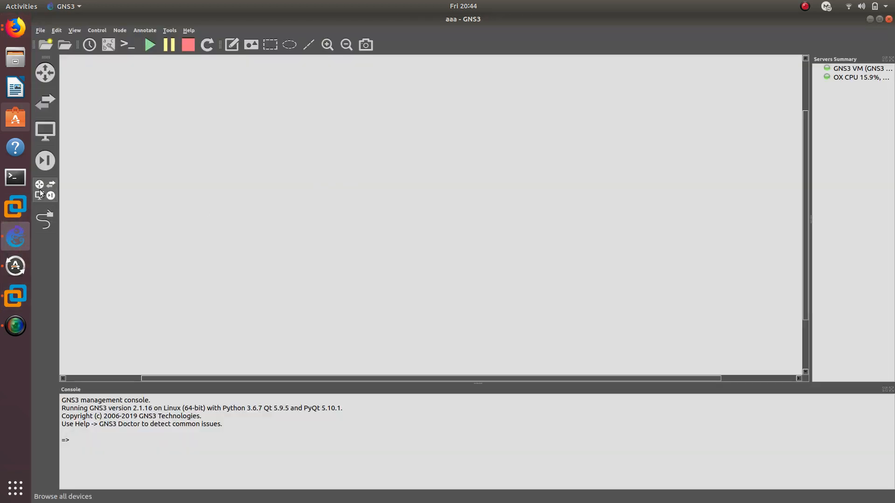
# Place a NAT node and an Ethernet switch on the canvas, both on the local server.
pyautogui.click(44, 190)
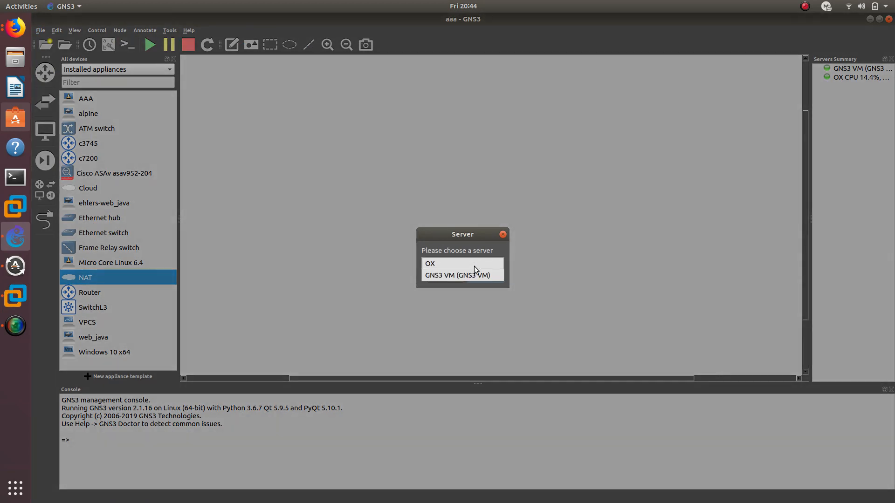
pyautogui.click(429, 263)
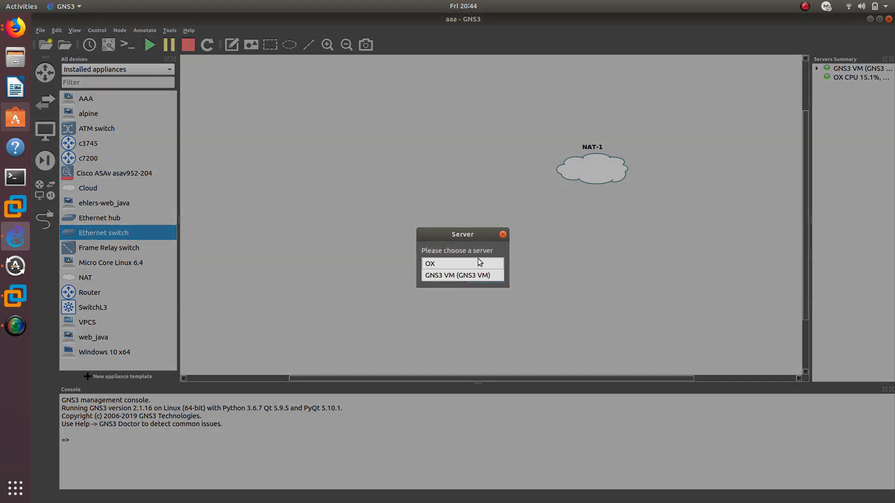
pyautogui.click(429, 263)
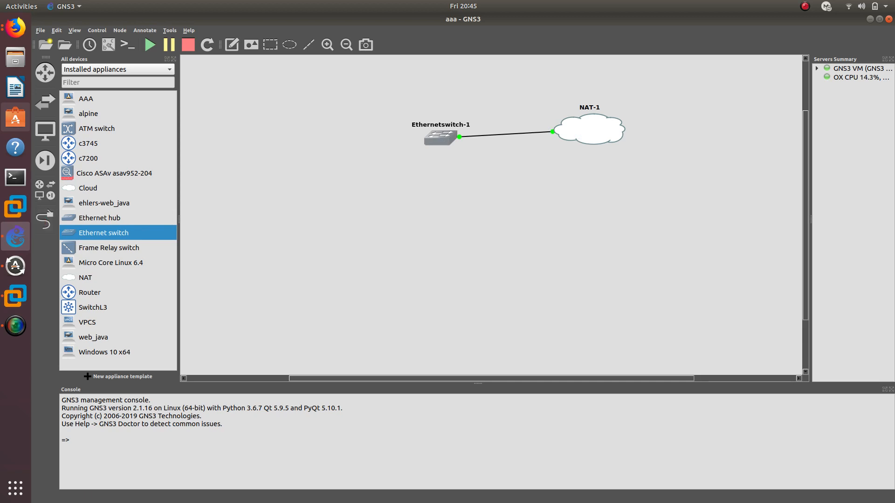
# Import the TacacsGUI appliance onto the GNS3 VM and request the missing tac_plus.qcow2 download.
pyautogui.click(40, 31)
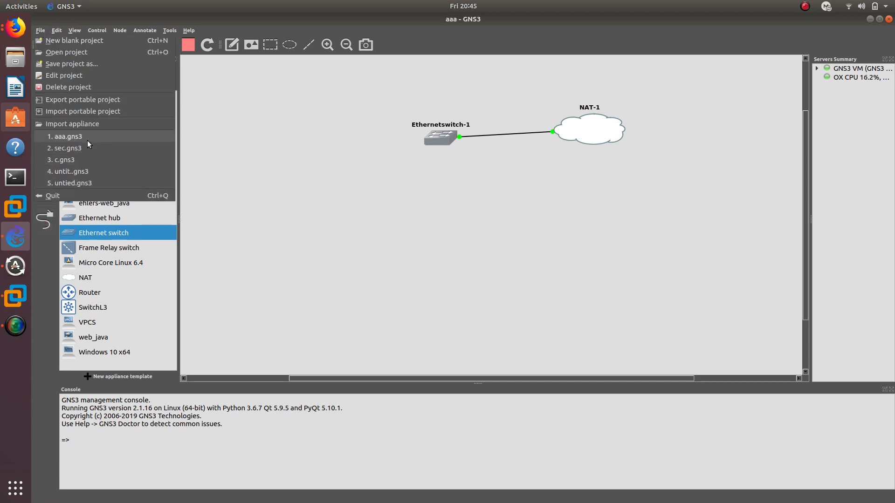
pyautogui.click(74, 124)
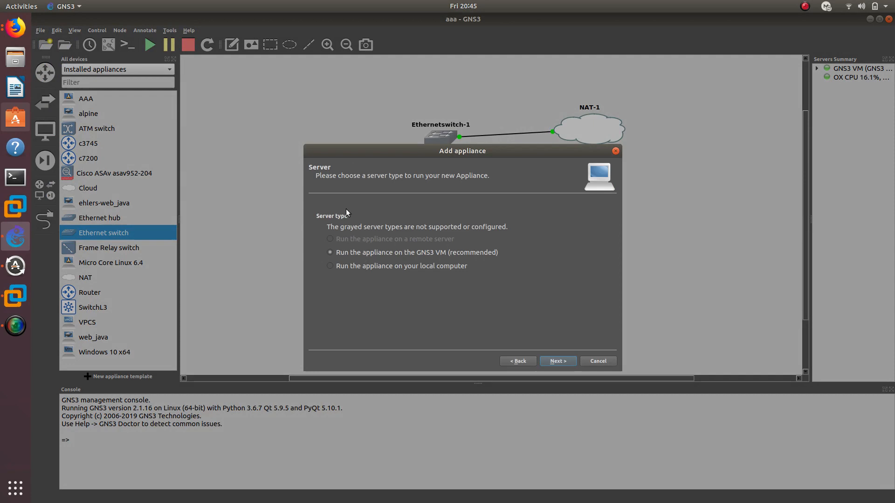
pyautogui.click(557, 361)
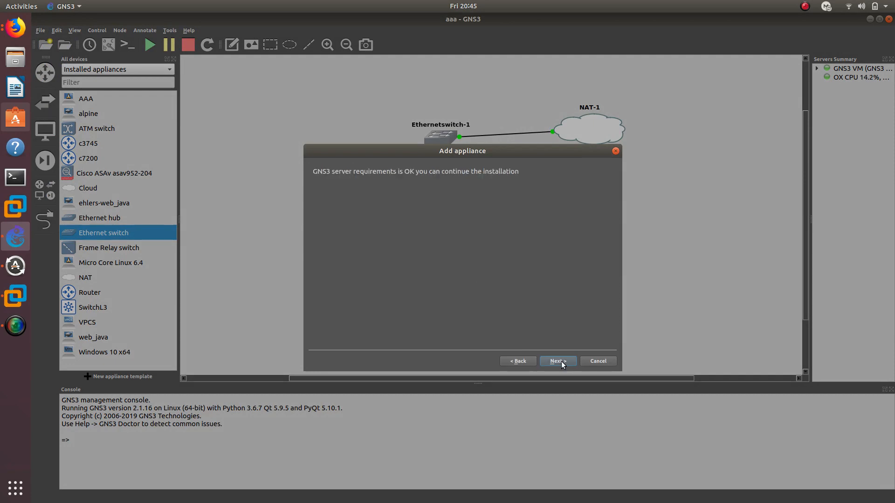
pyautogui.click(556, 361)
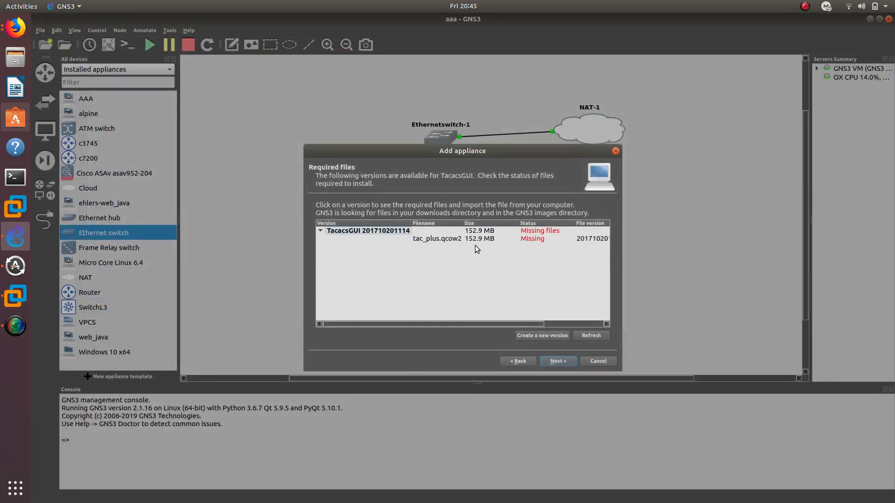
pyautogui.click(437, 238)
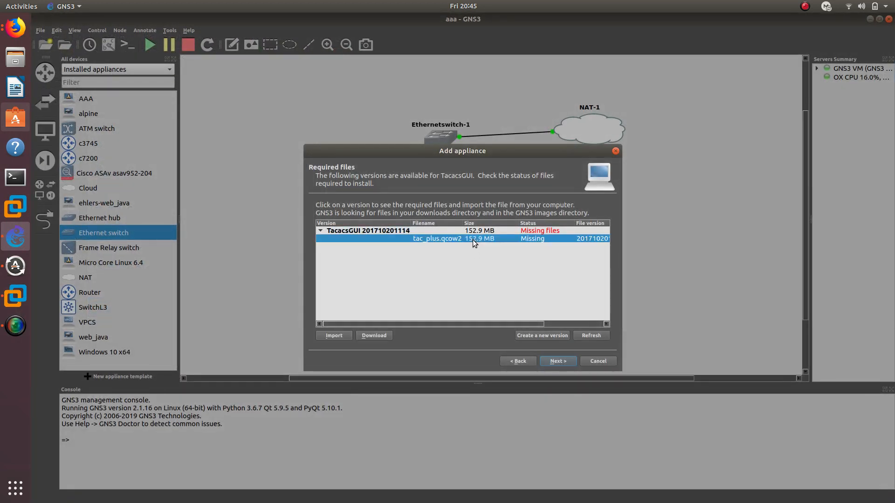
pyautogui.click(374, 336)
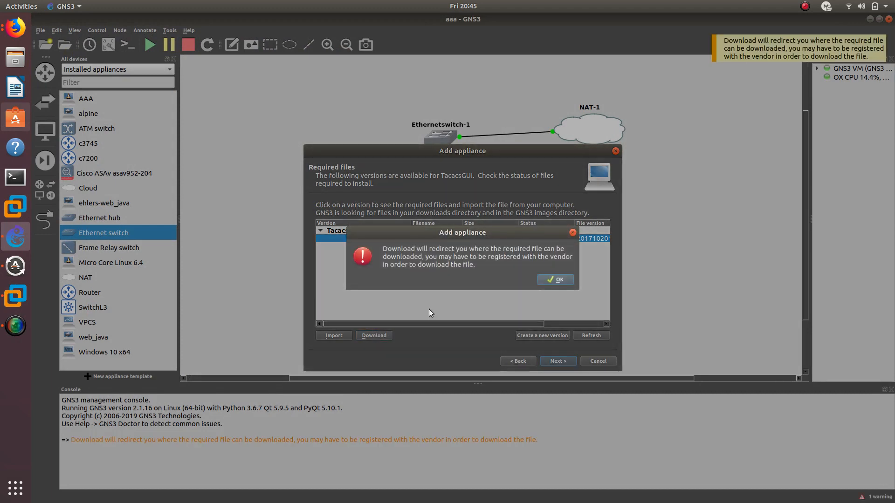
pyautogui.click(554, 279)
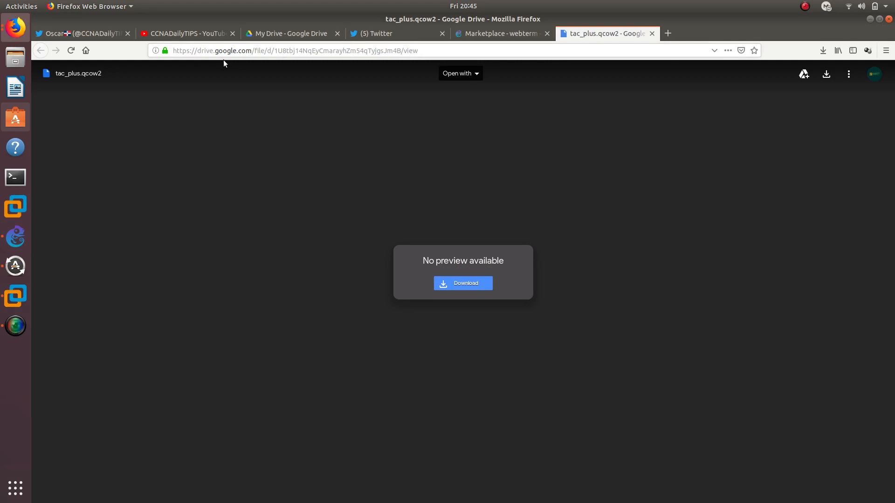
# Save tac_plus.qcow2 from Google Drive despite the virus-scan warning, then return to GNS3.
pyautogui.click(462, 283)
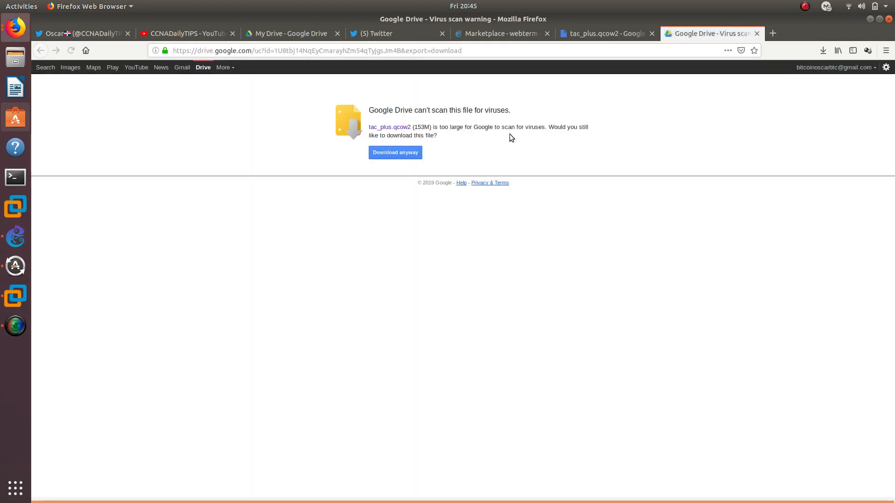
pyautogui.click(394, 152)
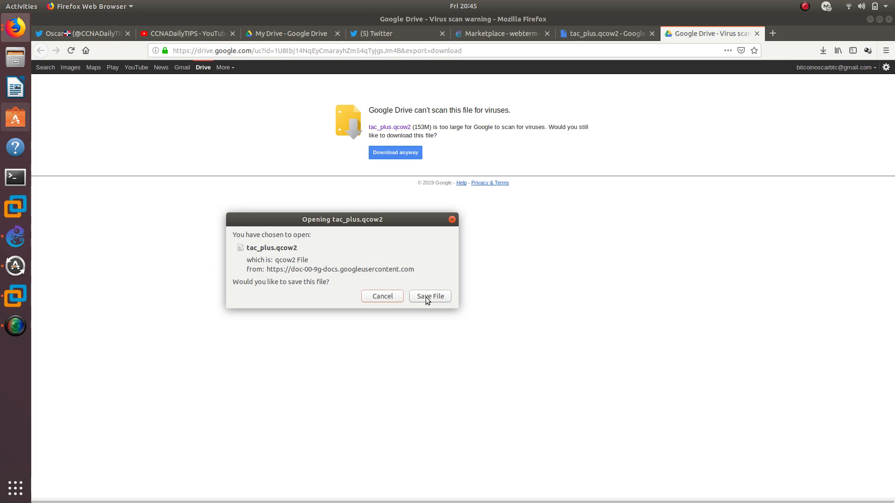
pyautogui.click(429, 296)
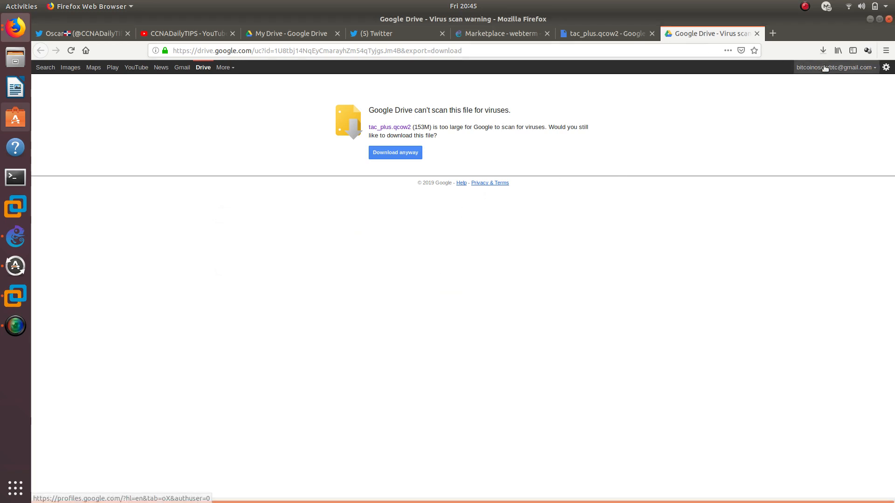
pyautogui.click(823, 50)
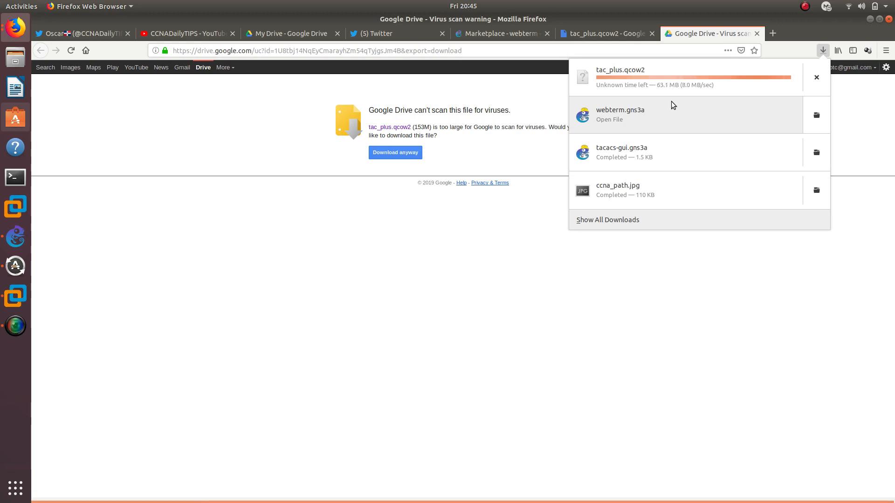
pyautogui.moveTo(665, 117)
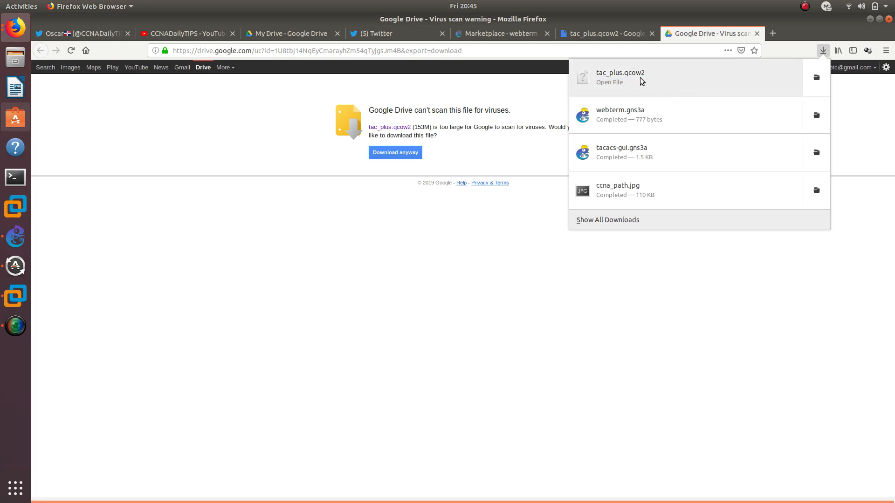
pyautogui.click(683, 40)
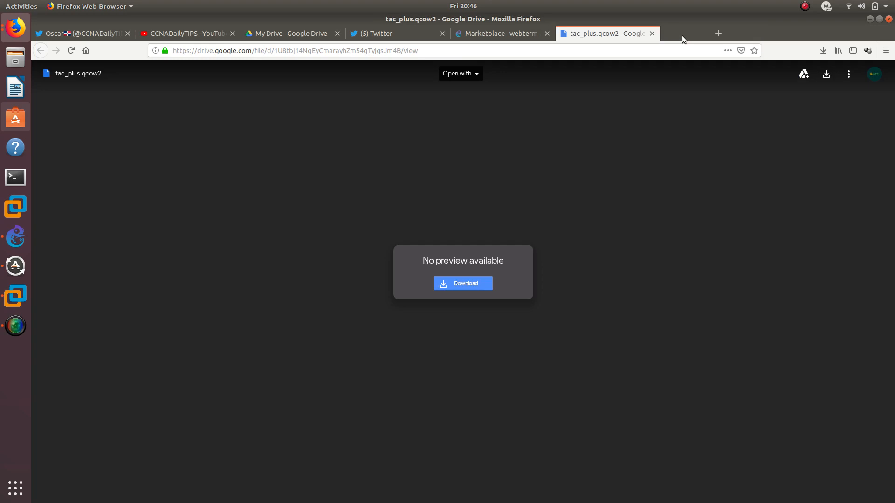
pyautogui.click(499, 33)
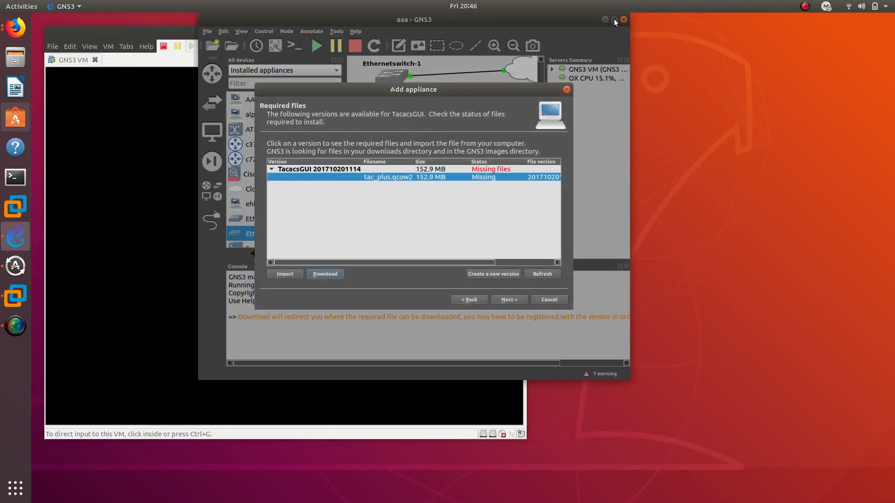
pyautogui.click(615, 20)
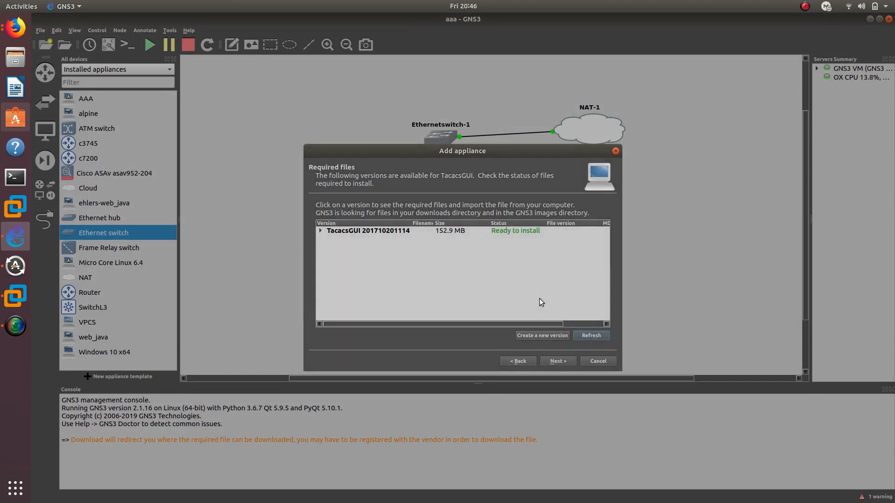
pyautogui.click(368, 231)
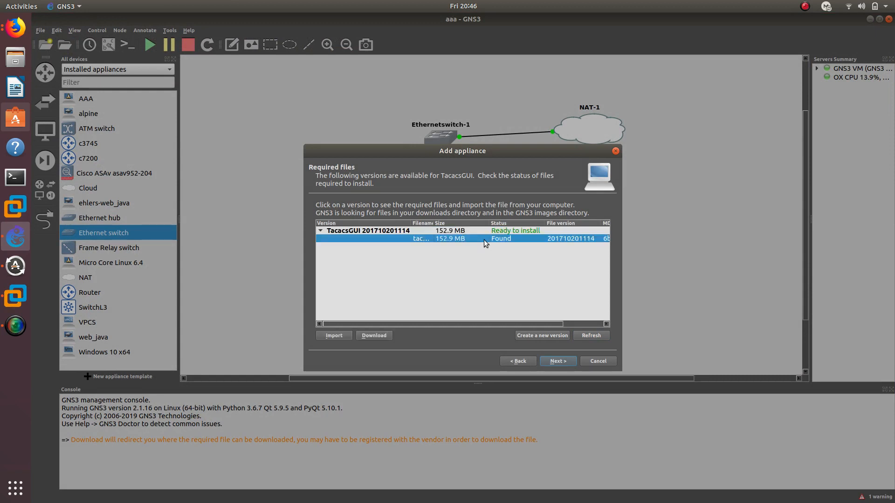
pyautogui.click(556, 360)
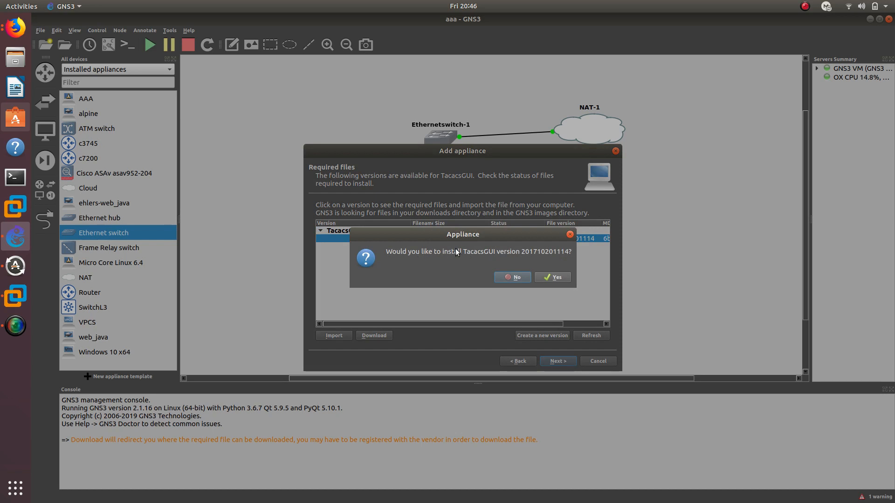
pyautogui.click(551, 277)
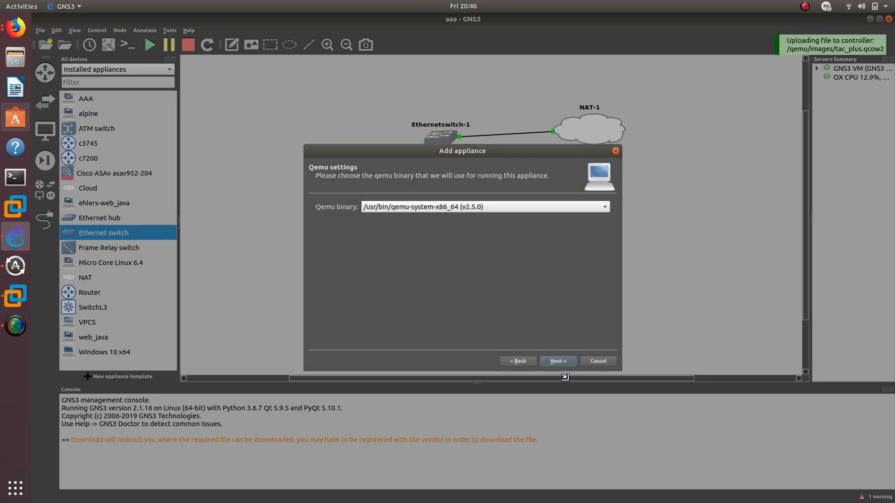
pyautogui.click(557, 361)
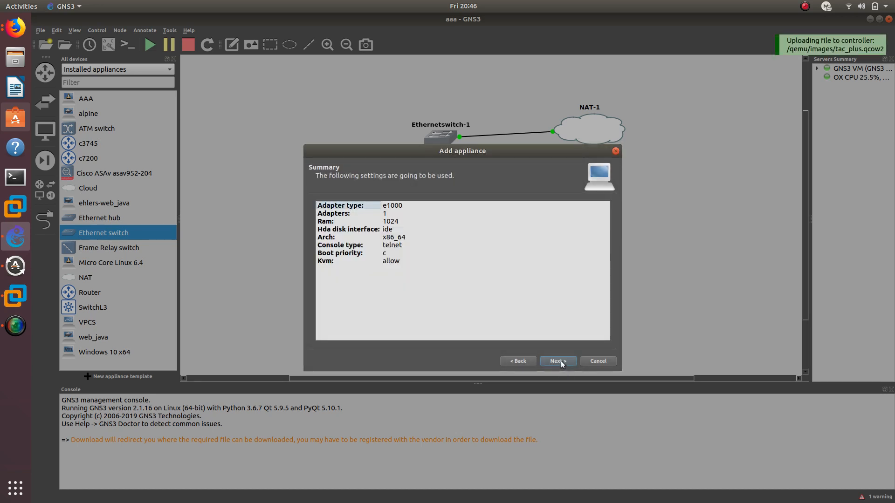
pyautogui.click(556, 361)
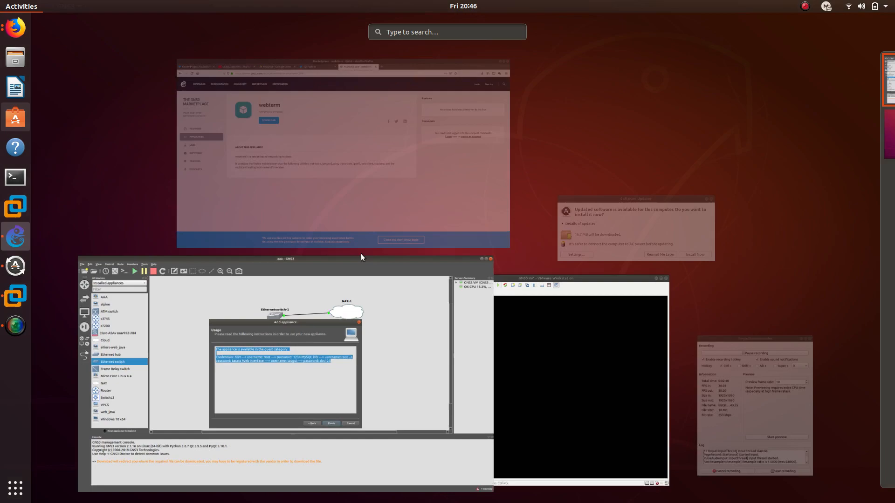
# Paste the credentials into Leafpad and save them as 'tacacsgui' in CCNA Security.
pyautogui.write('leaf')
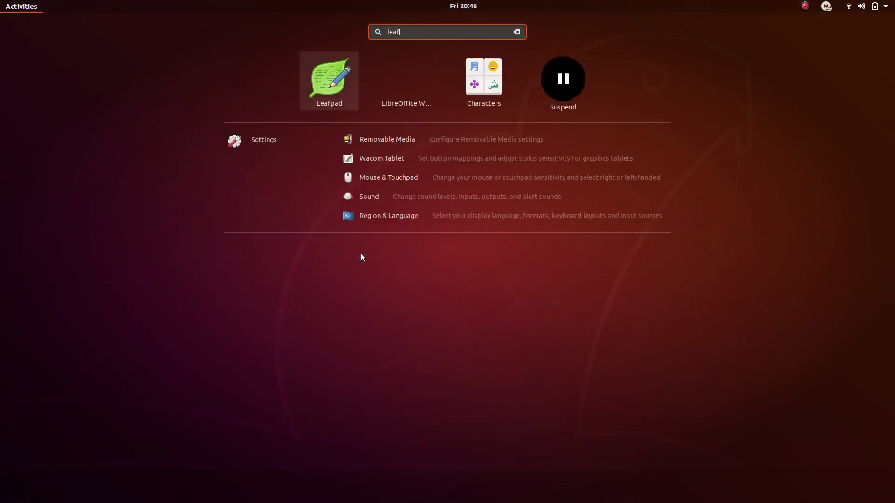
pyautogui.click(328, 76)
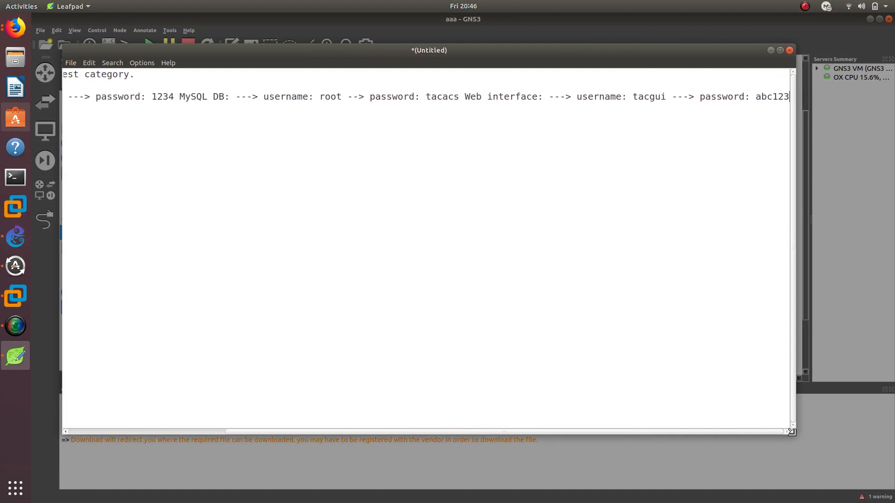
pyautogui.moveTo(260, 95)
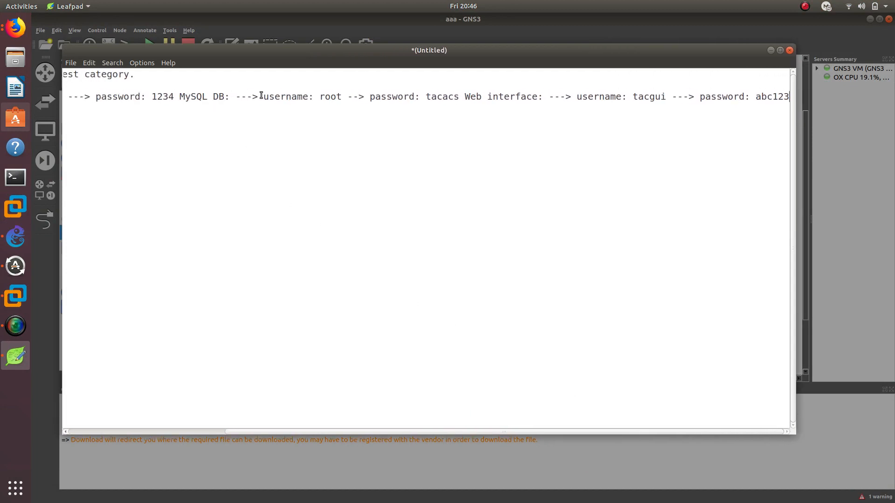
pyautogui.moveTo(390, 96)
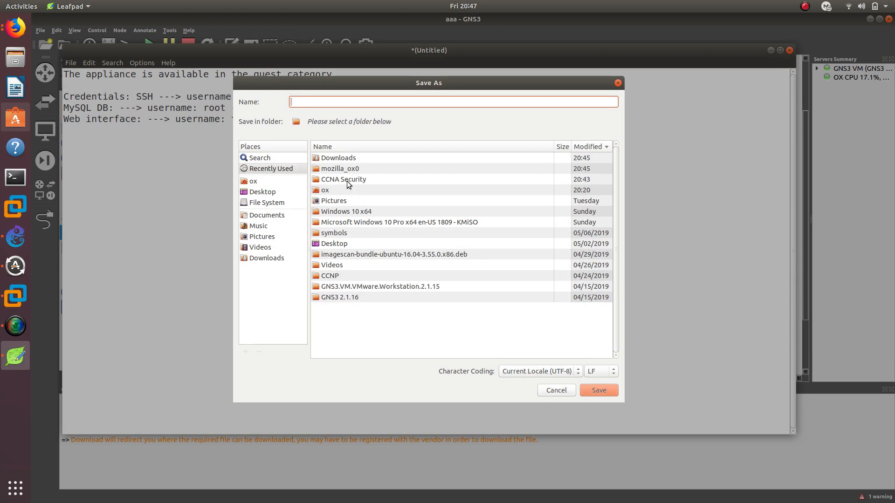
pyautogui.doubleClick(343, 179)
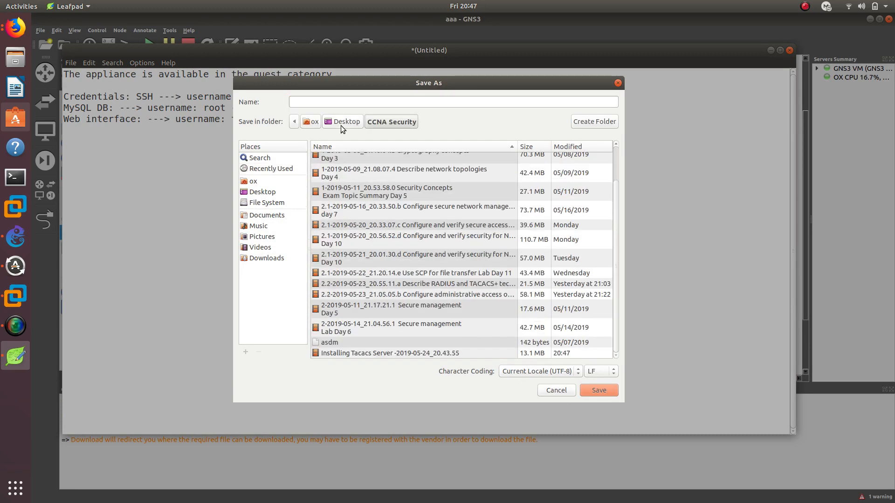
pyautogui.write('tacacsgui')
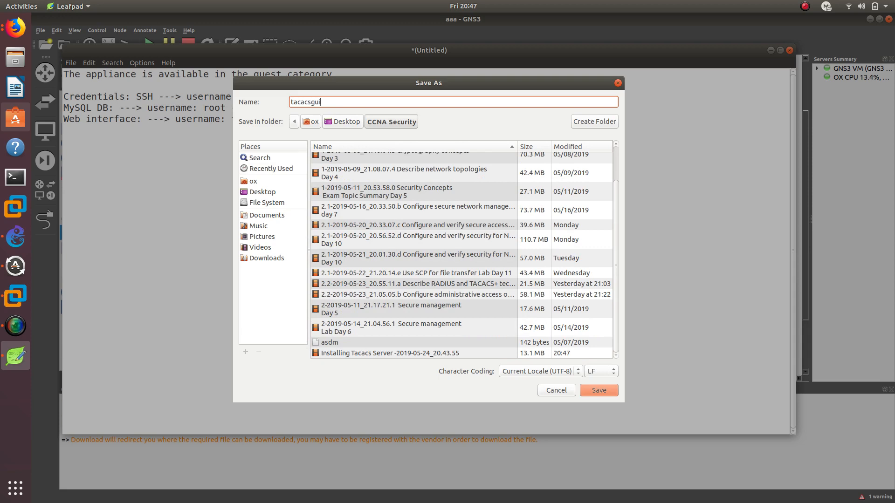
pyautogui.click(598, 391)
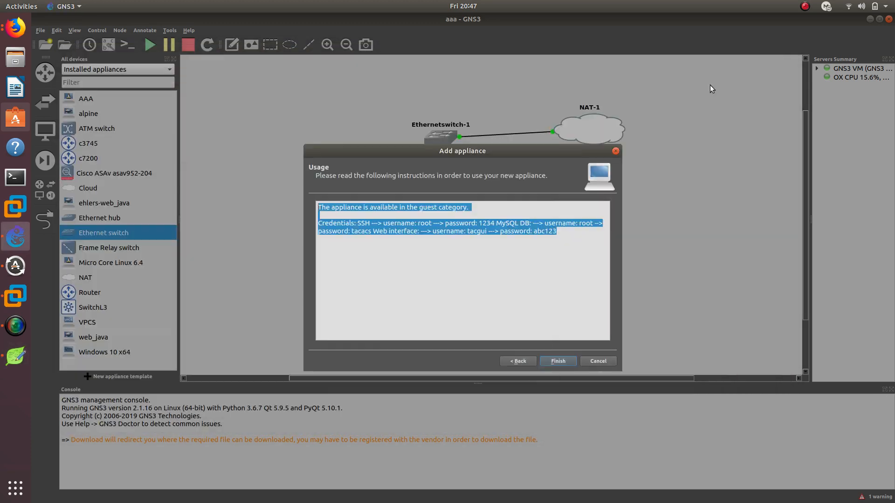
pyautogui.click(557, 361)
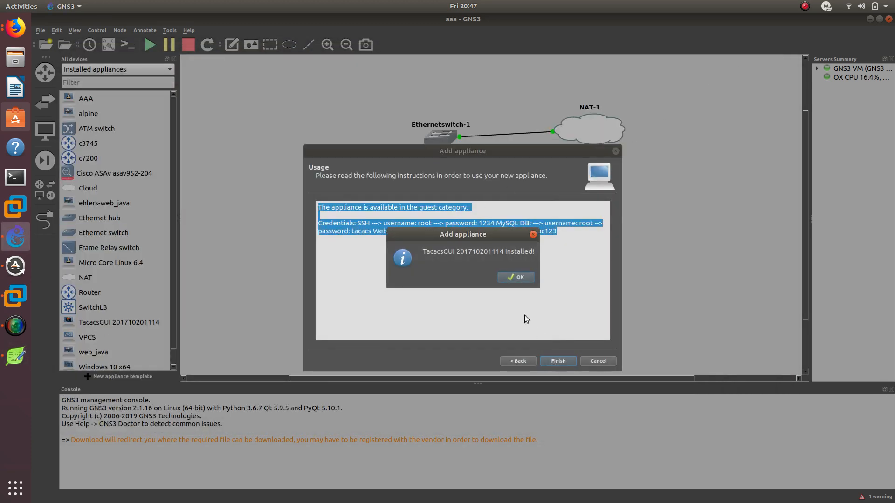
pyautogui.click(514, 277)
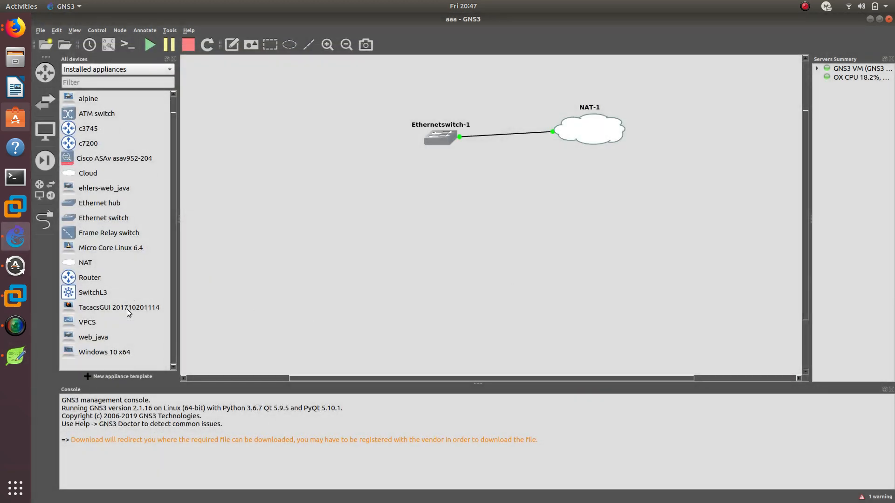
pyautogui.rightClick(119, 307)
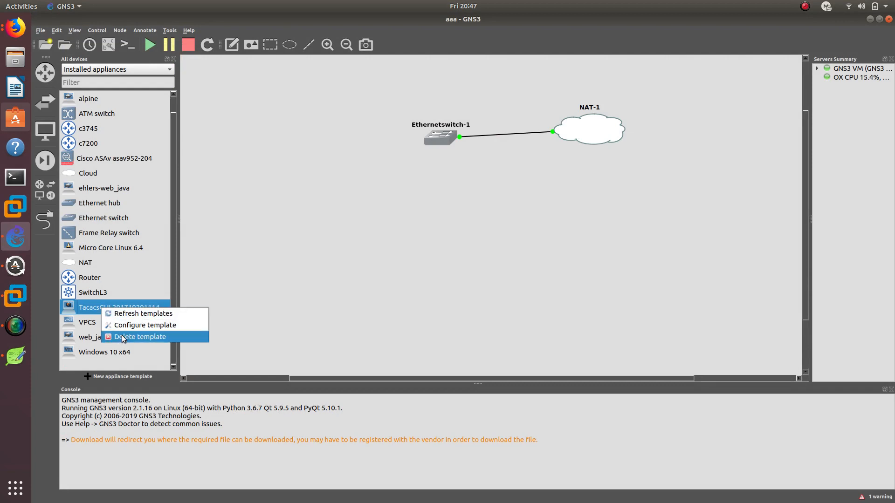
# Rename the TacacsGUI template to 'Tacacs' and set its symbol to a server.
pyautogui.click(146, 324)
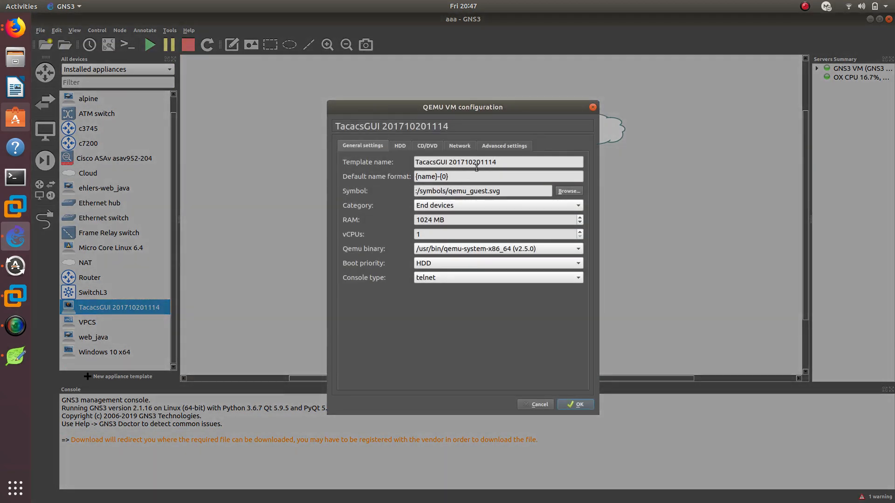
pyautogui.doubleClick(440, 162)
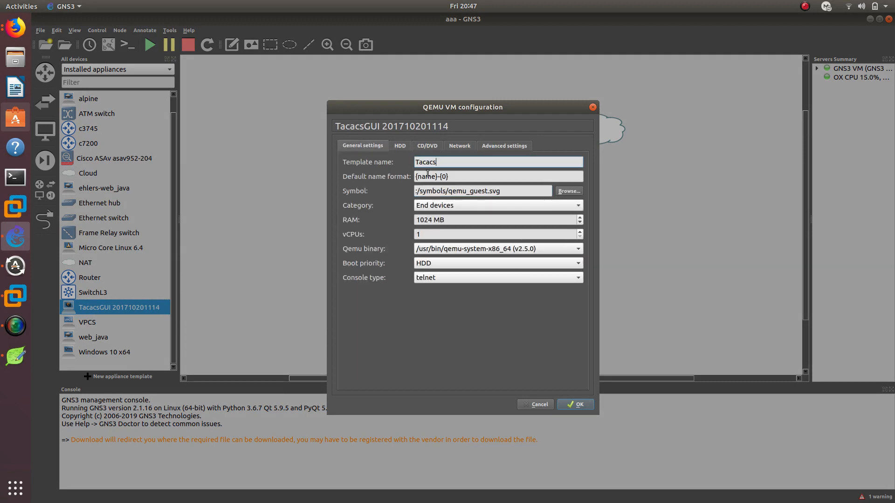
pyautogui.click(568, 190)
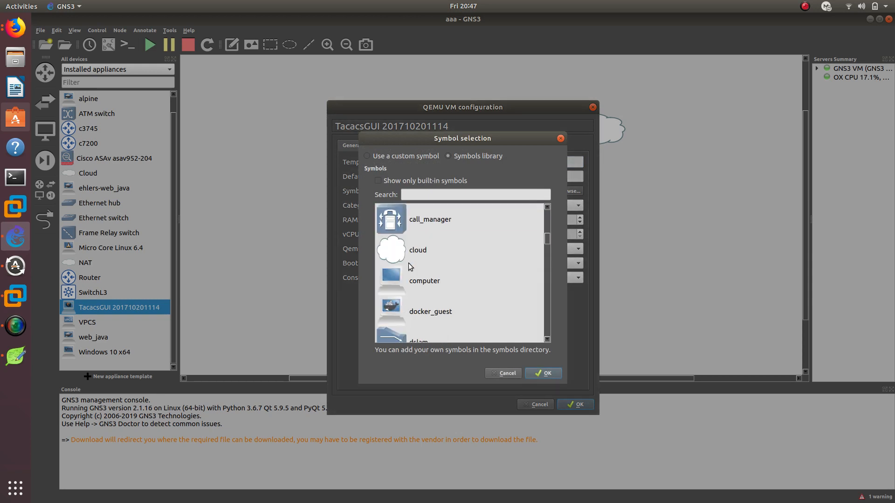
pyautogui.scroll(-3)
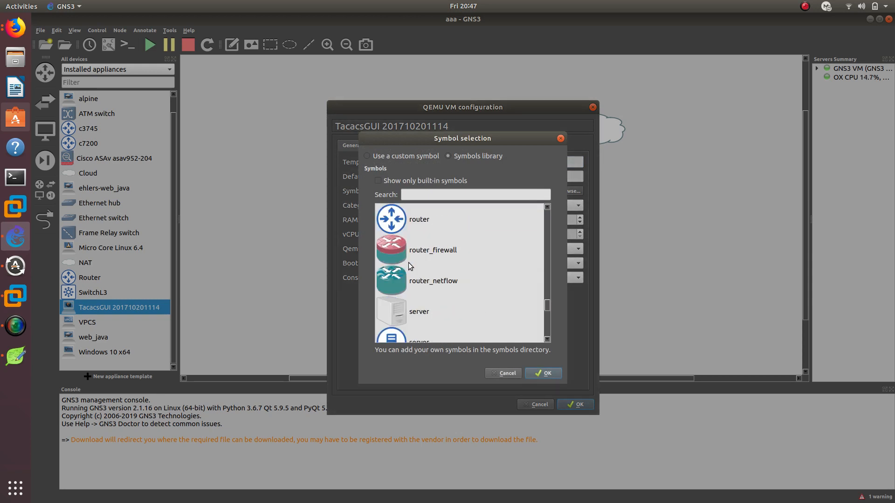
pyautogui.scroll(-3)
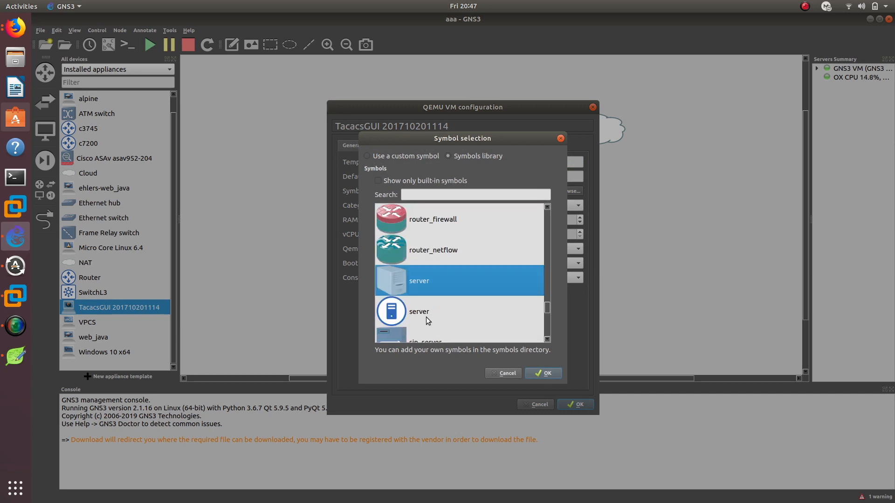
pyautogui.click(542, 373)
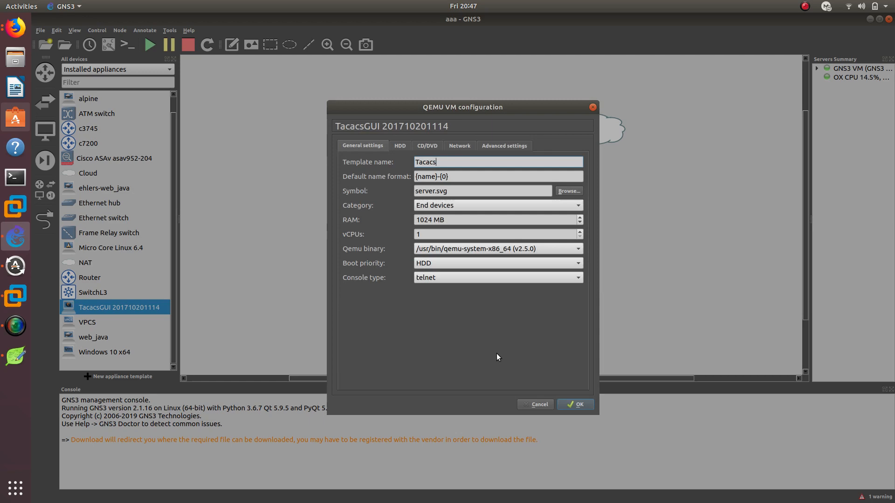
pyautogui.click(574, 404)
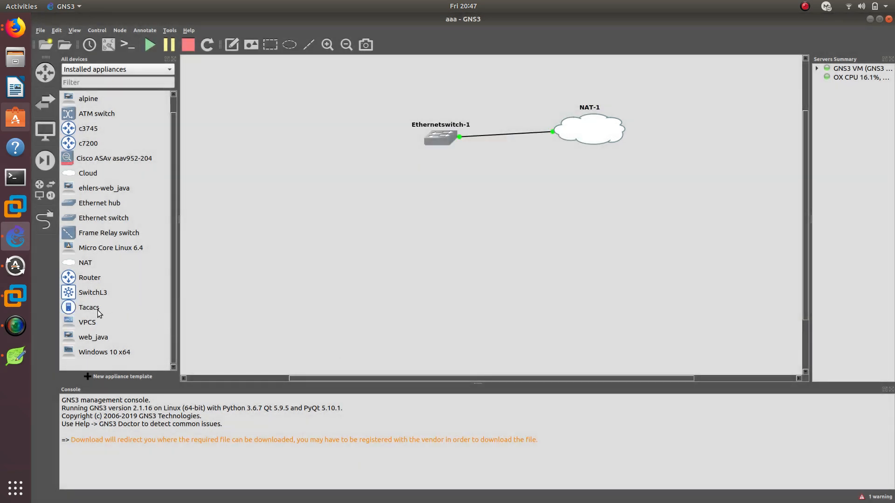
# Add a Tacacs-1 node to the topology and start it.
pyautogui.moveTo(89, 307); pyautogui.dragTo(334, 116)
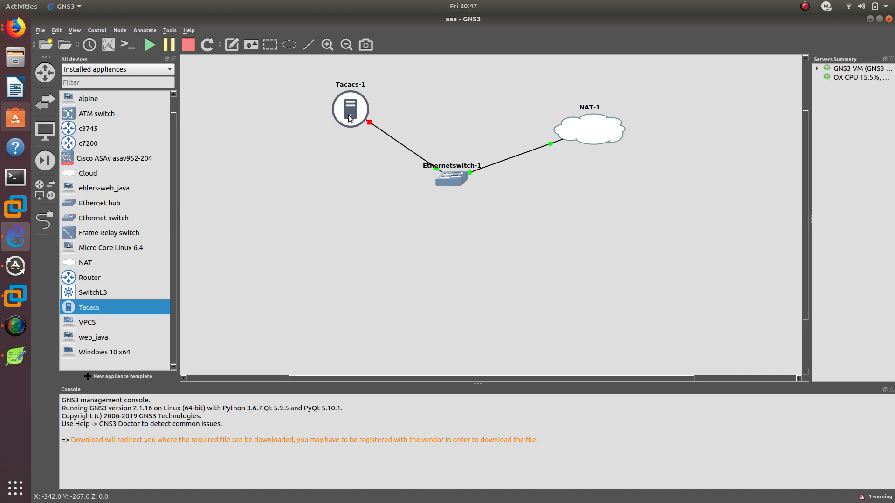
pyautogui.rightClick(350, 108)
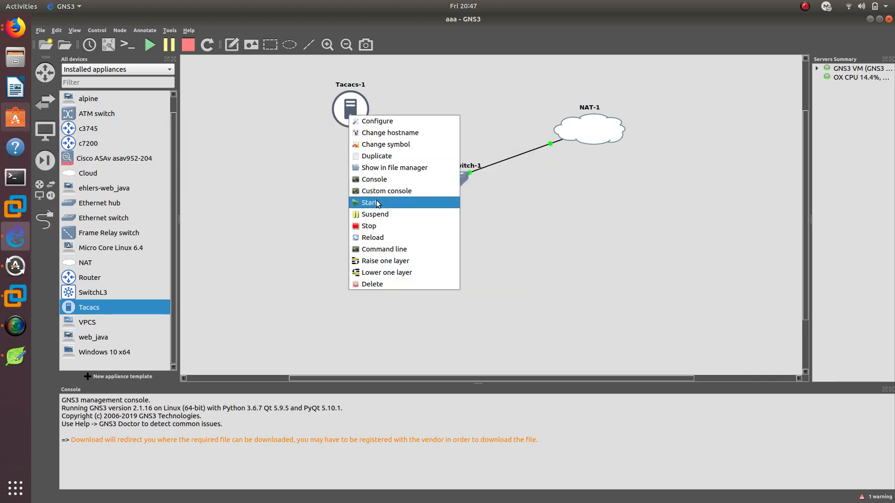
pyautogui.click(370, 203)
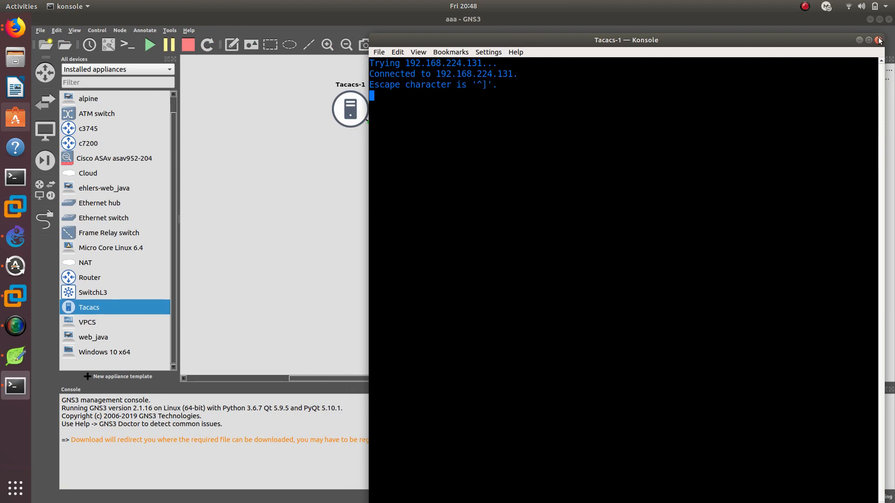
# Check Tacacs-1's VM start command and open the node's configuration settings.
pyautogui.rightClick(350, 109)
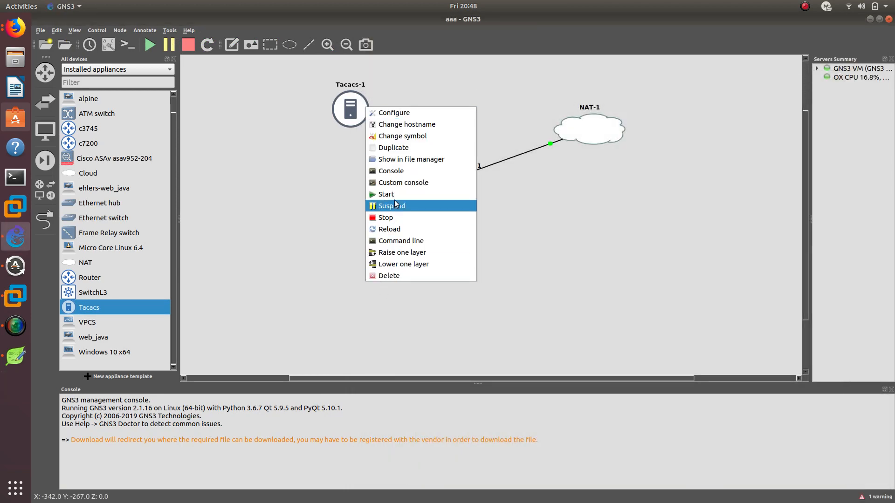
pyautogui.moveTo(402, 182)
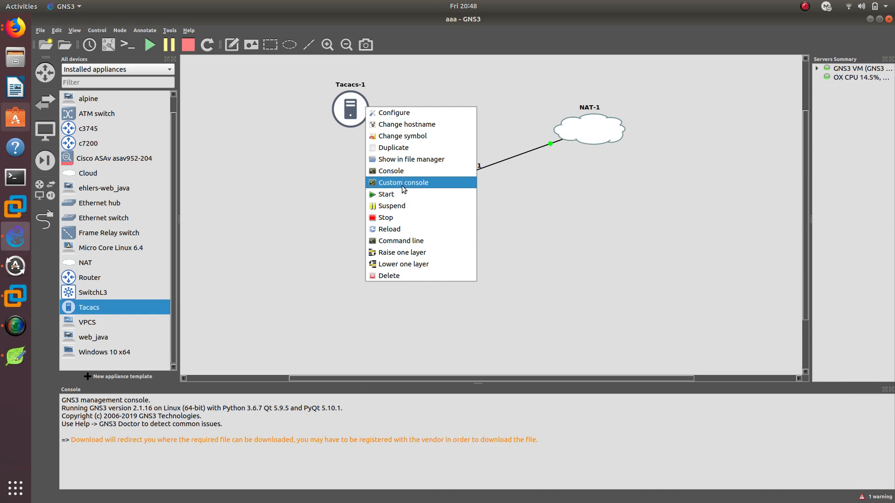
pyautogui.click(402, 183)
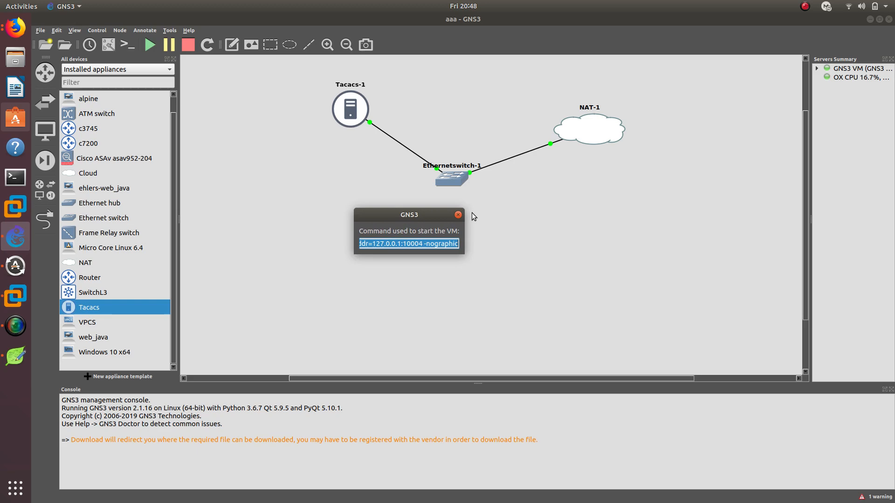
pyautogui.rightClick(350, 109)
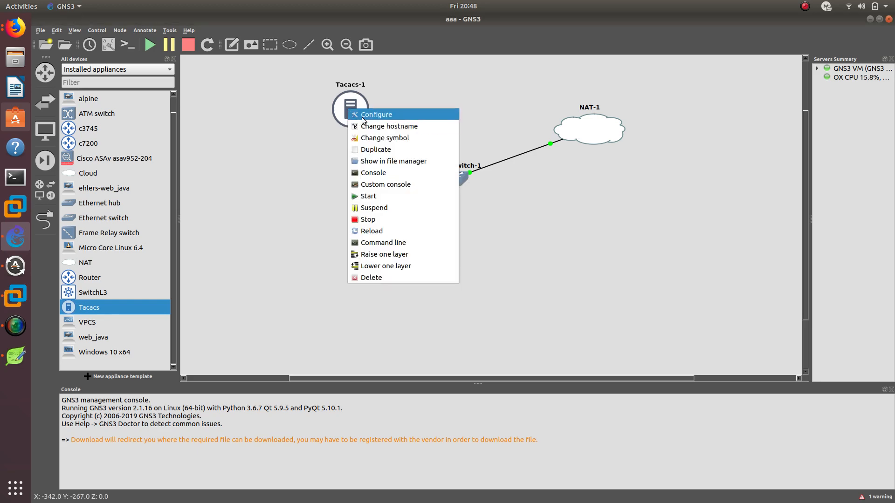
pyautogui.click(376, 114)
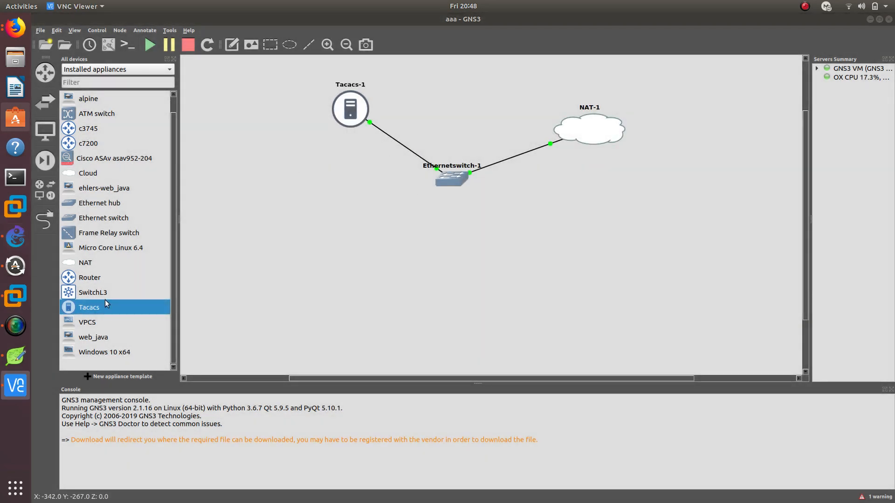
pyautogui.moveTo(15, 387)
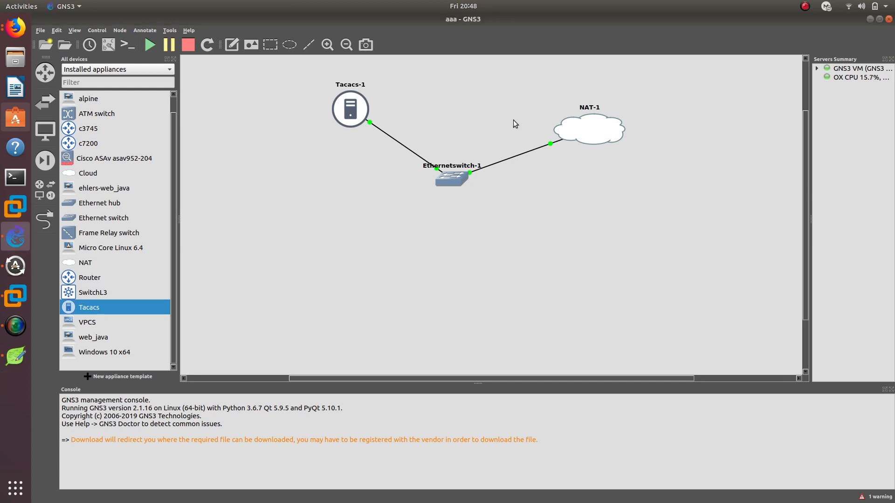
pyautogui.rightClick(372, 99)
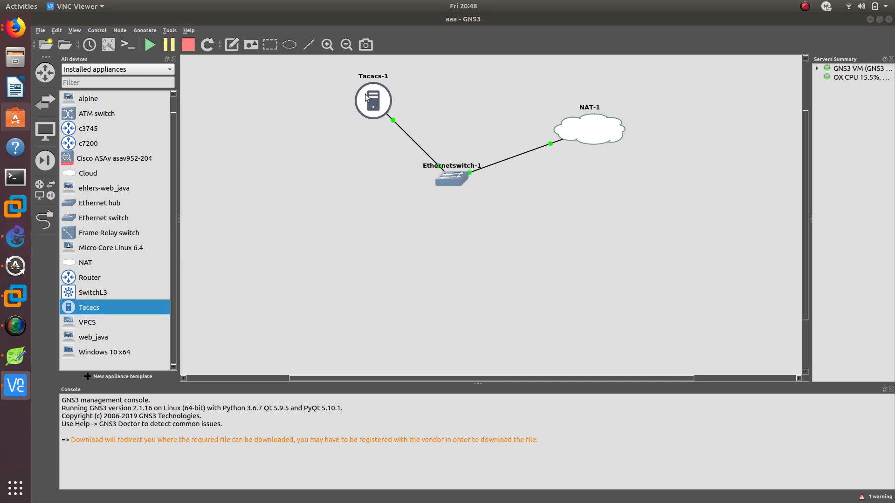
pyautogui.moveTo(45, 262)
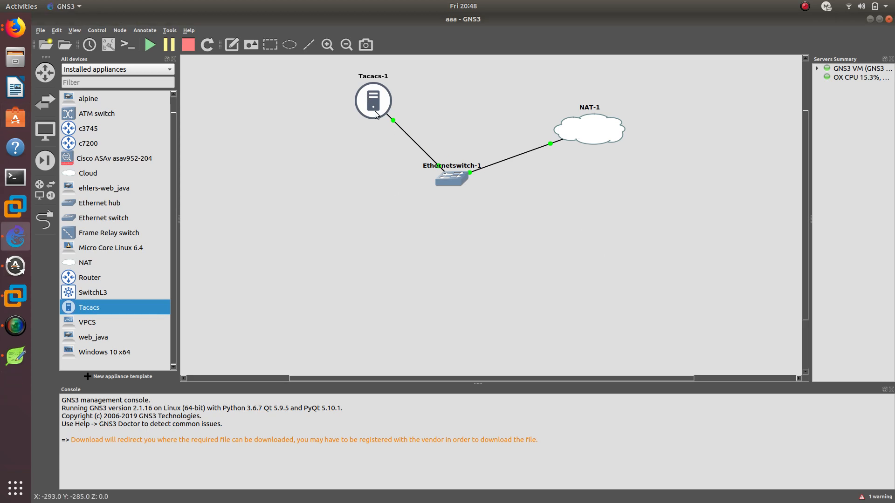
# Inspect the Tacacs-1 node configuration and its VM start command.
pyautogui.rightClick(373, 102)
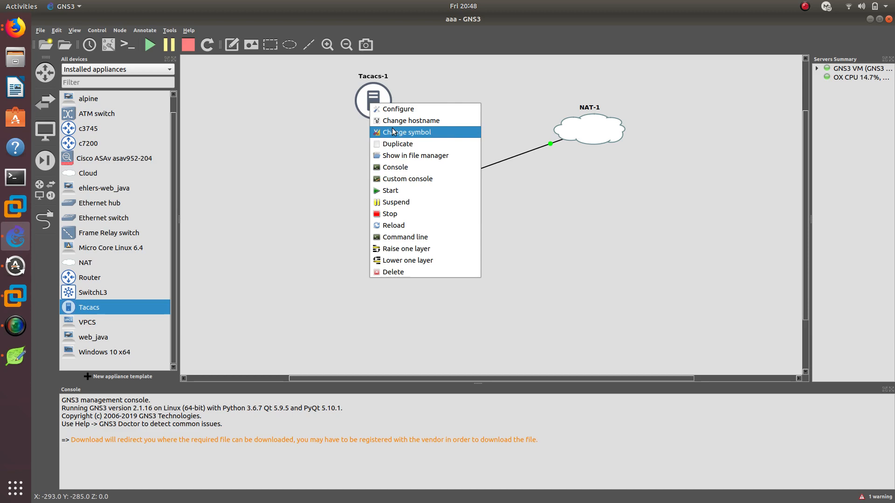
pyautogui.click(397, 109)
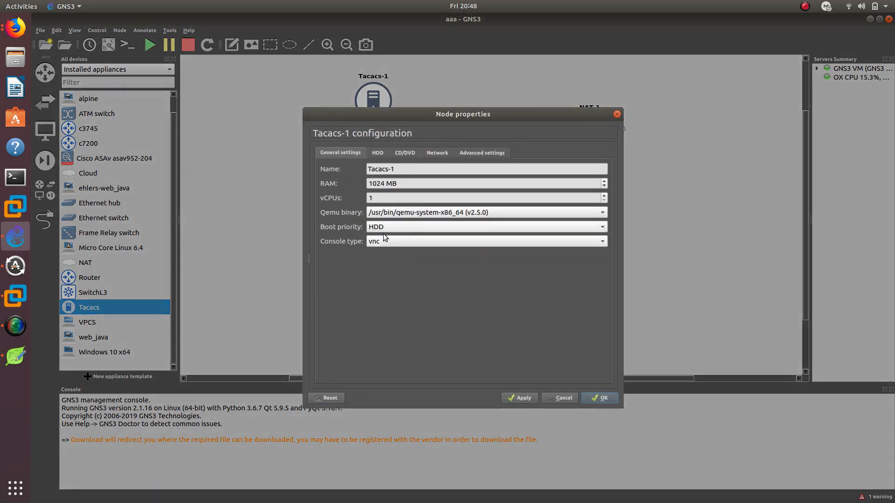
pyautogui.click(486, 241)
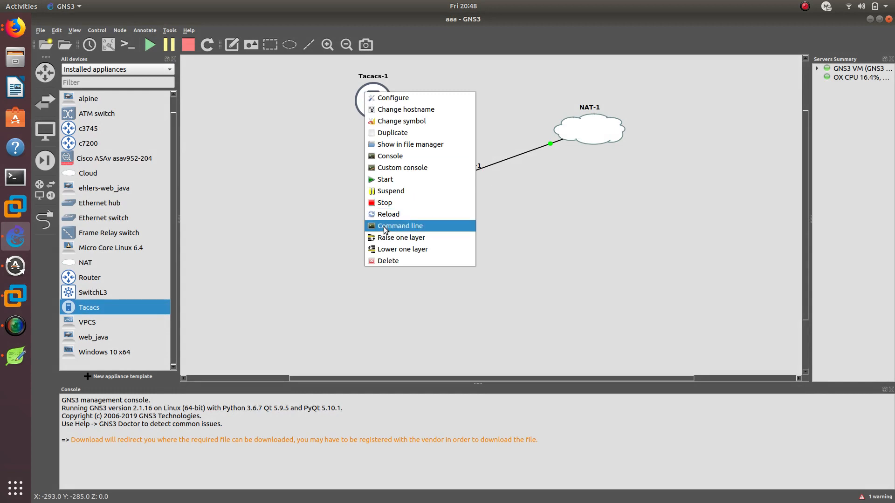
pyautogui.click(398, 225)
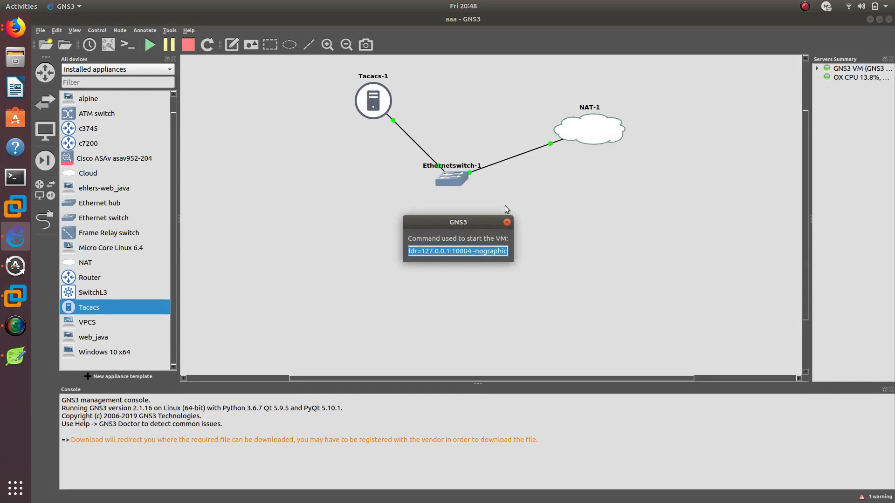
pyautogui.click(505, 222)
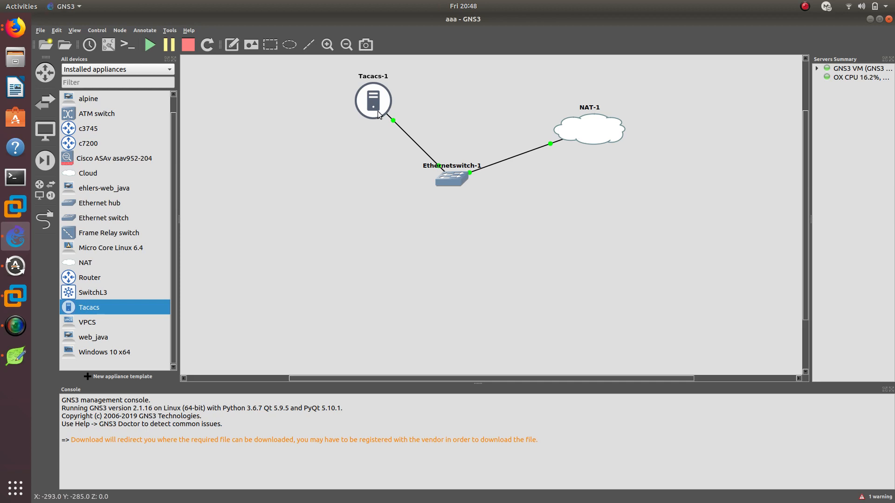
pyautogui.moveTo(203, 201)
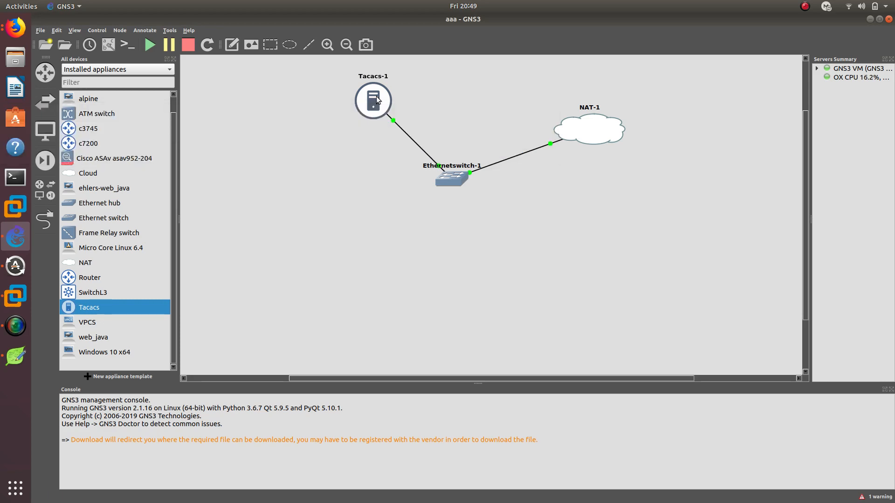
# Review Tacacs-1's network and disk settings and apply VNC as the console type.
pyautogui.doubleClick(373, 99)
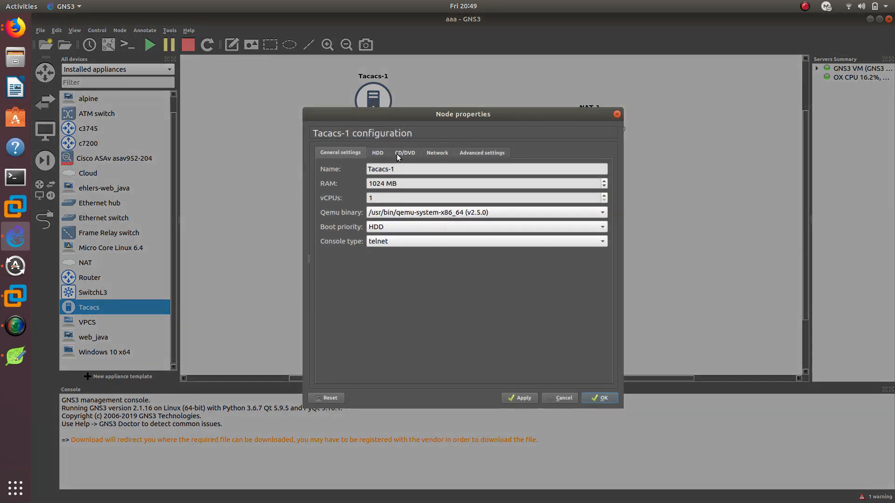
pyautogui.click(436, 152)
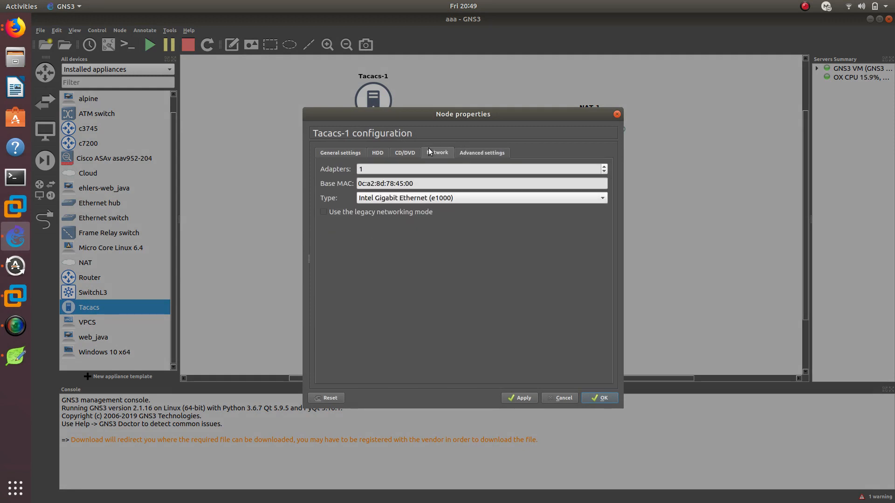
pyautogui.click(376, 152)
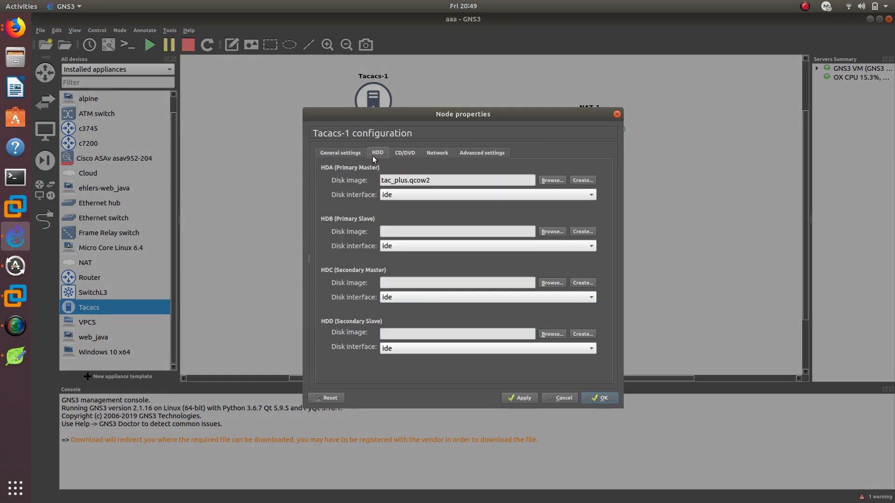
pyautogui.click(341, 153)
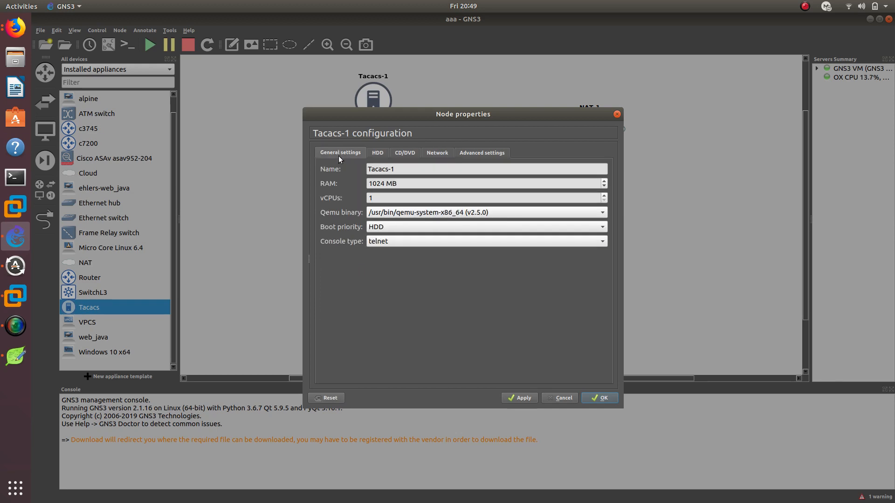
pyautogui.click(598, 397)
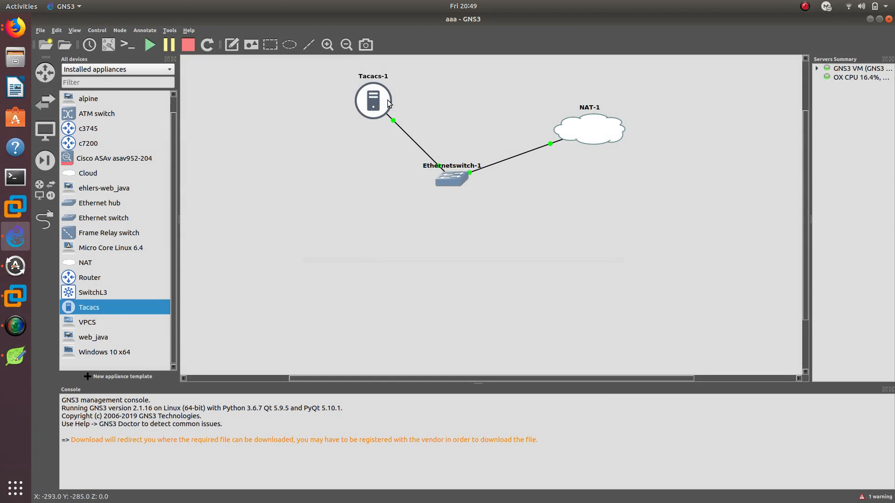
# Reload Tacacs-1 and reopen its configuration to verify the VNC console.
pyautogui.doubleClick(372, 99)
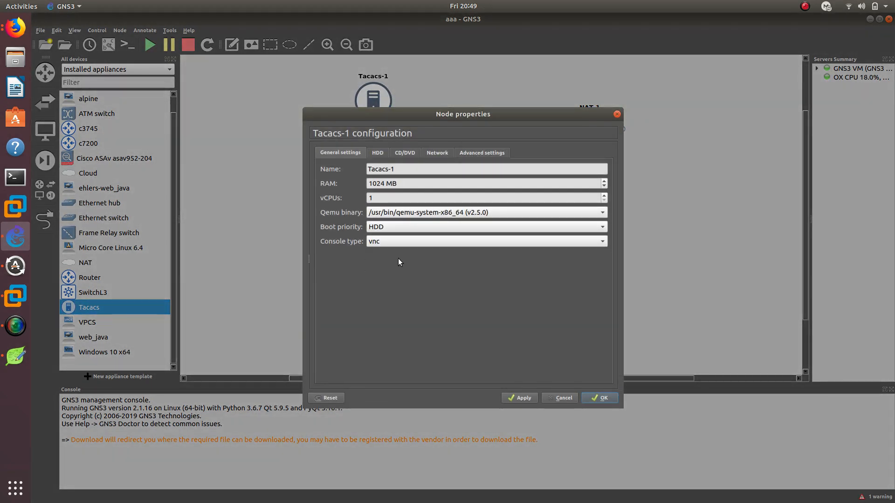
pyautogui.rightClick(373, 98)
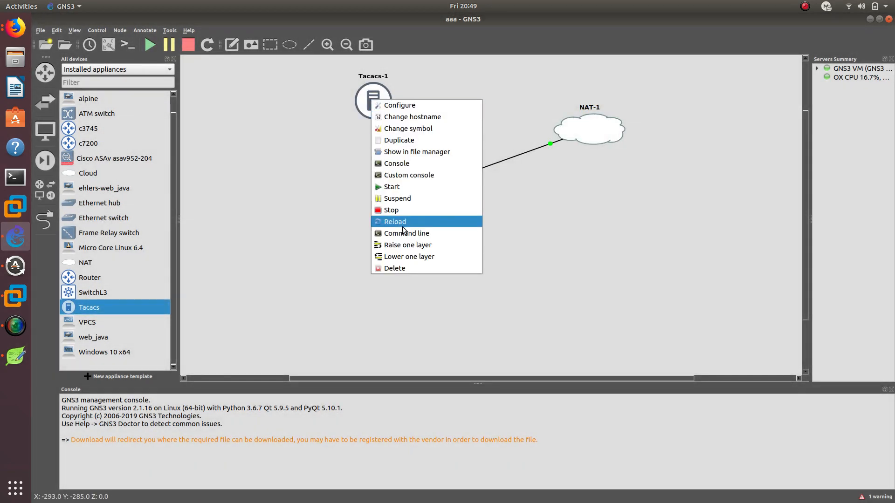
pyautogui.click(405, 233)
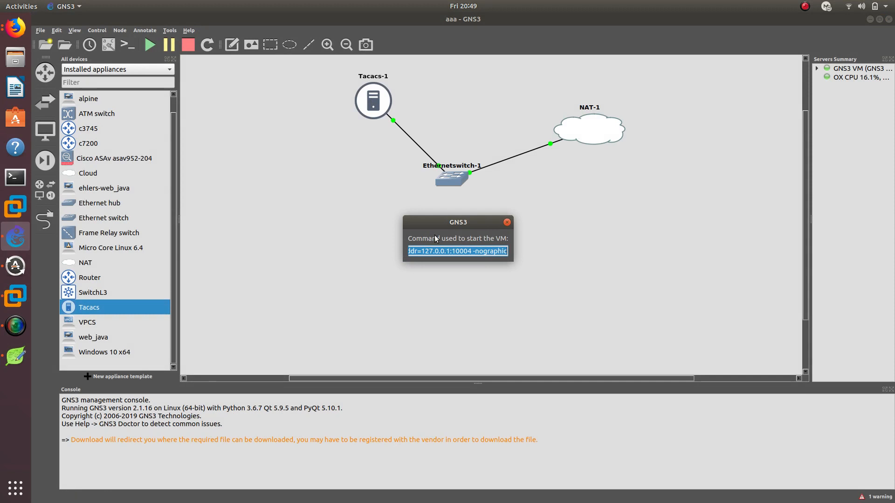
pyautogui.click(505, 221)
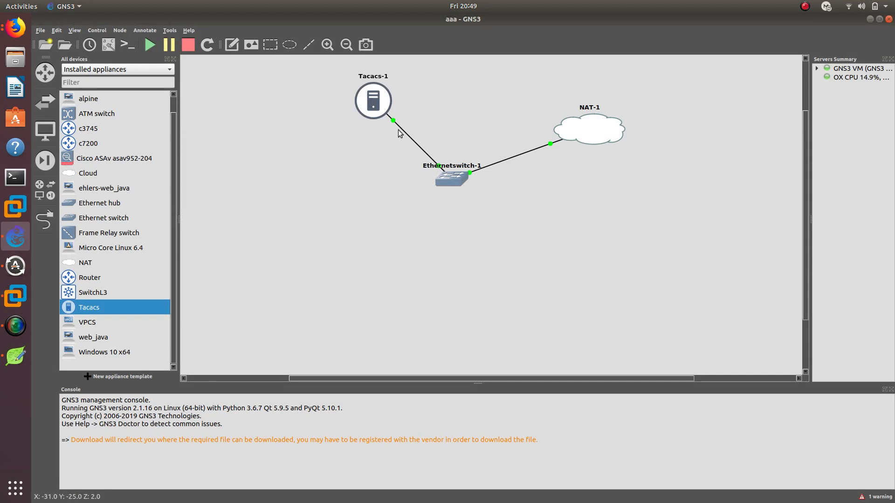
pyautogui.rightClick(373, 101)
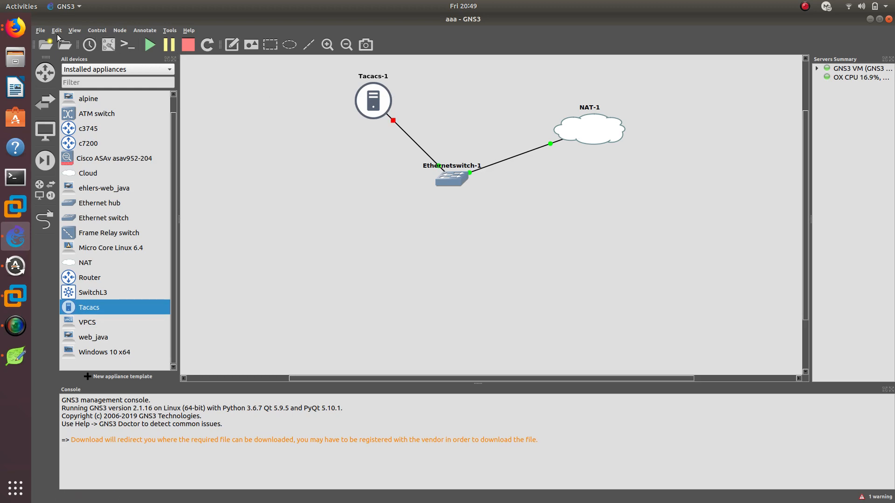
pyautogui.doubleClick(372, 101)
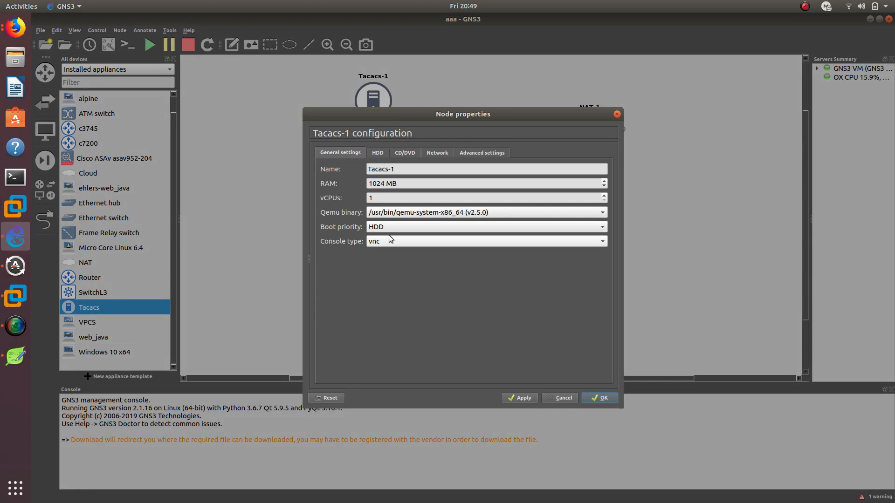
pyautogui.rightClick(372, 97)
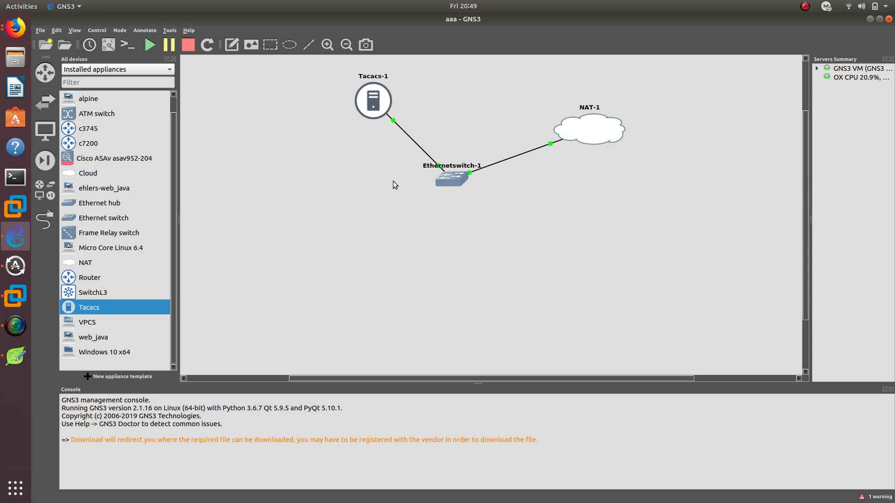
# Open Tacacs-1's VNC Viewer console showing the Alpine Linux login prompt.
pyautogui.rightClick(372, 100)
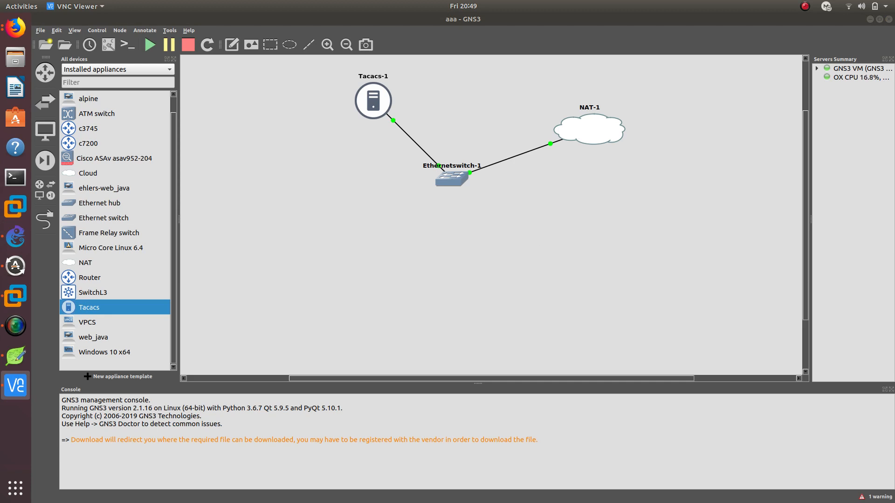
pyautogui.moveTo(64, 257)
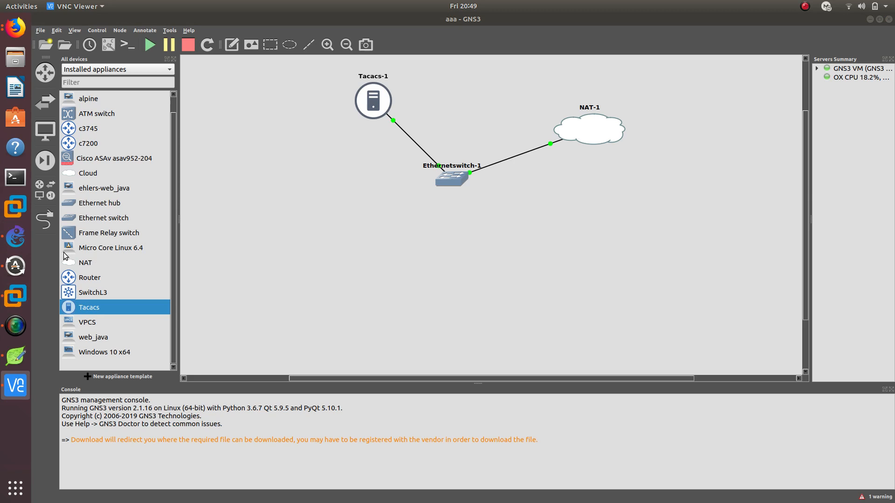
pyautogui.doubleClick(372, 100)
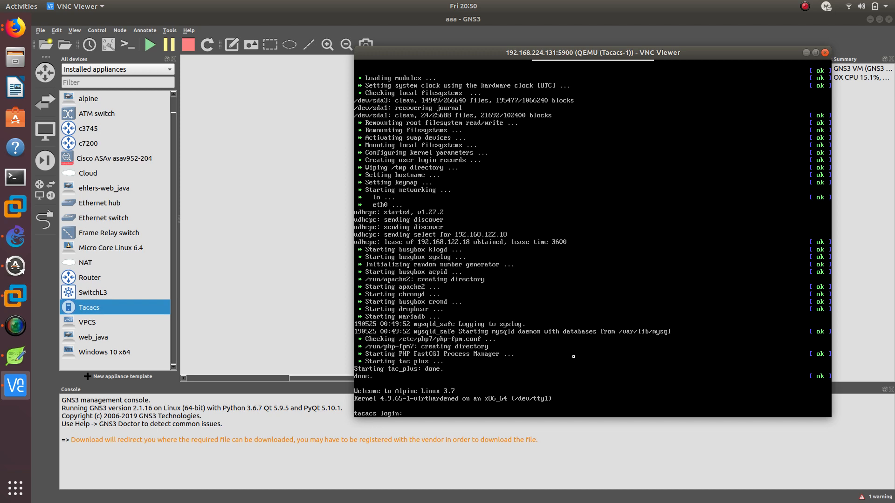
# Log in as root, run ifconfig to confirm eth0 at 192.168.122.18, then close VNC.
pyautogui.write('rii')
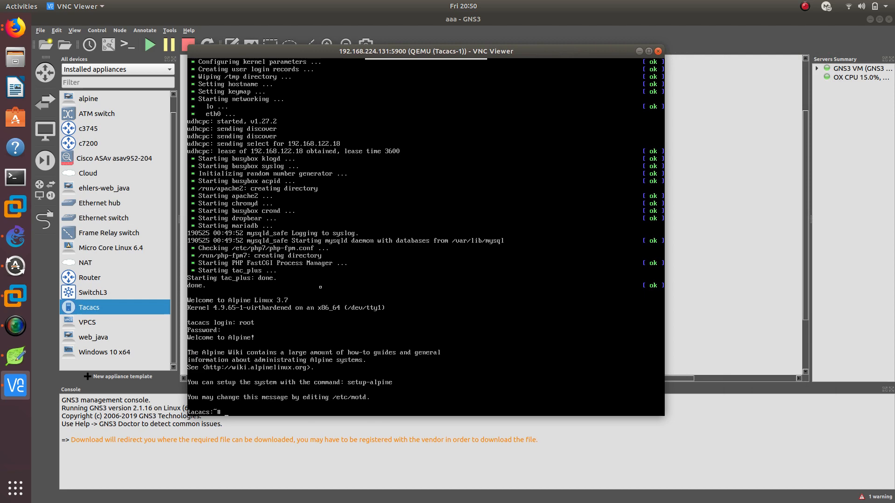
pyautogui.write('if')
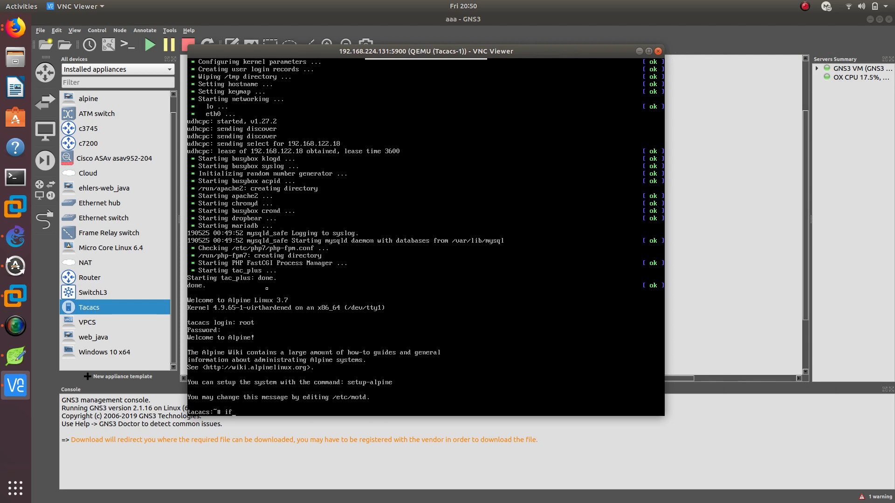
pyautogui.write('config')
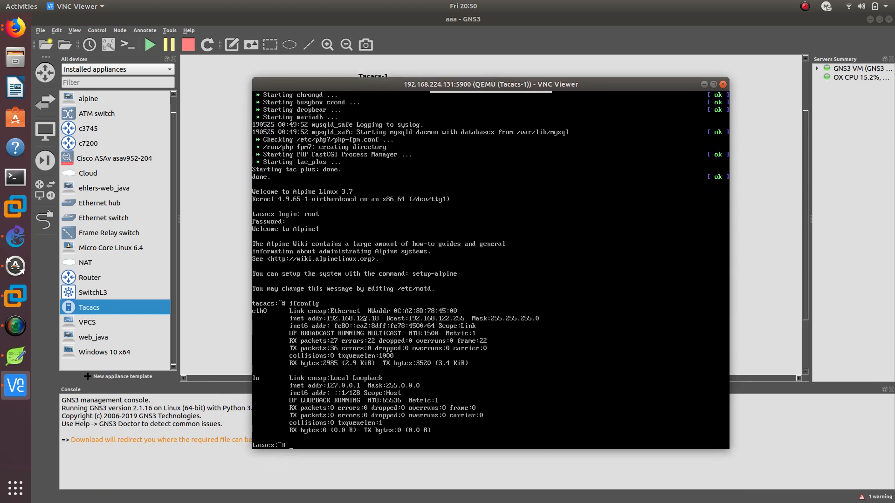
pyautogui.click(722, 84)
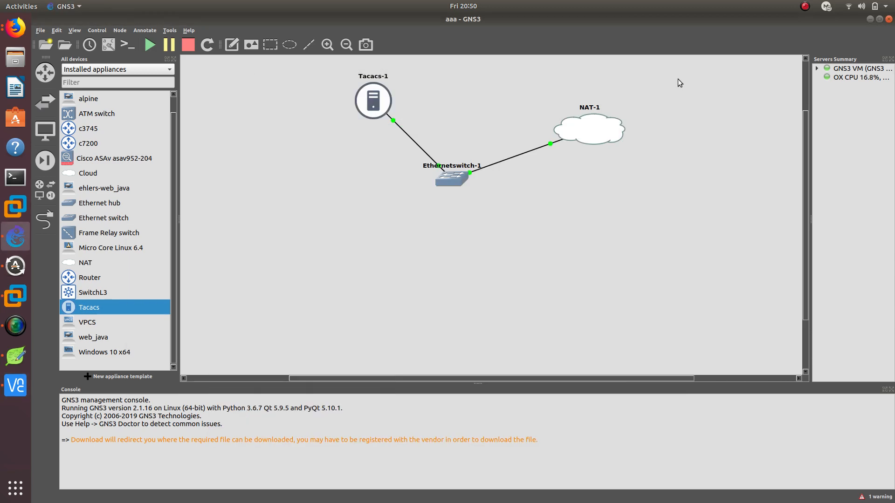
pyautogui.click(372, 100)
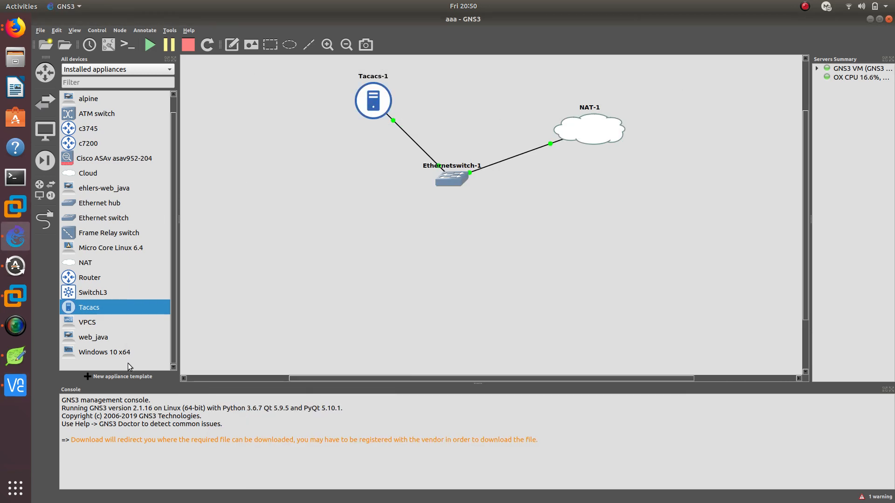
# Begin a VMware virtual machine appliance template, then discard its unsaved preferences.
pyautogui.click(118, 376)
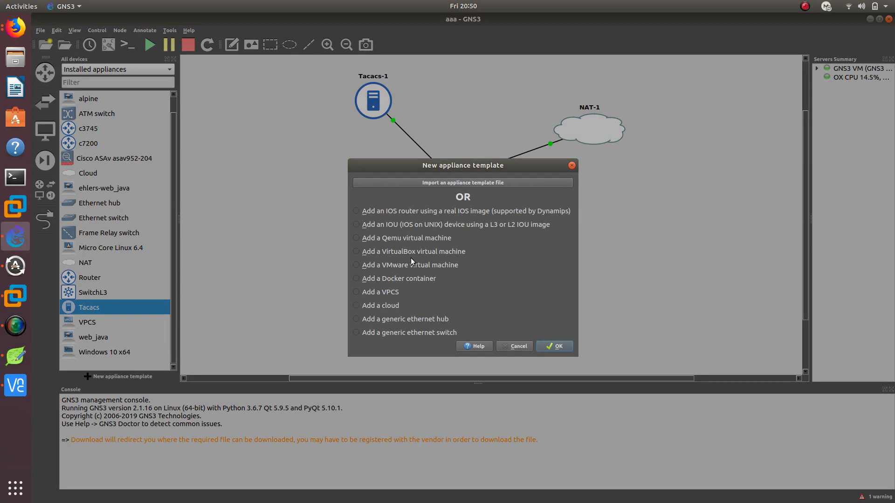
pyautogui.click(355, 265)
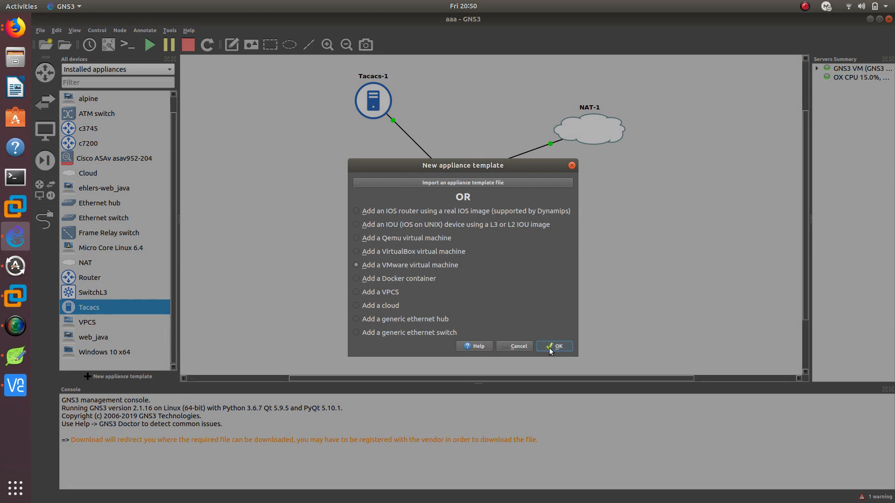
pyautogui.click(558, 346)
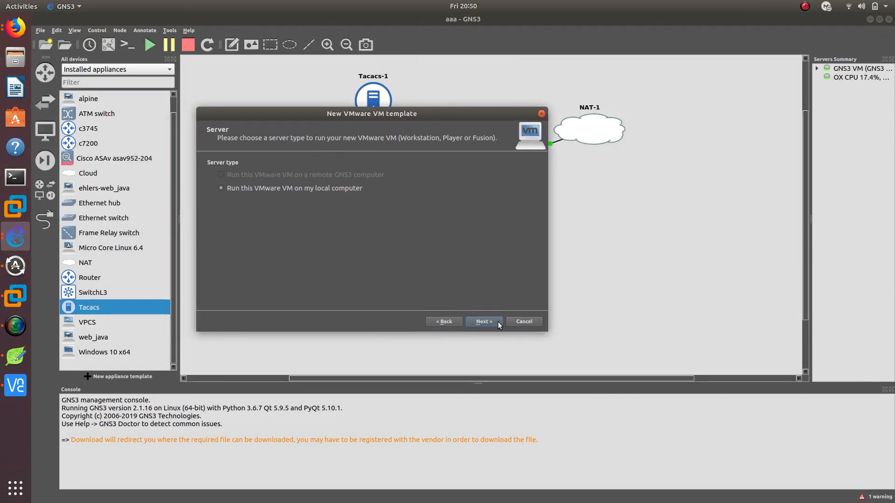
pyautogui.click(482, 321)
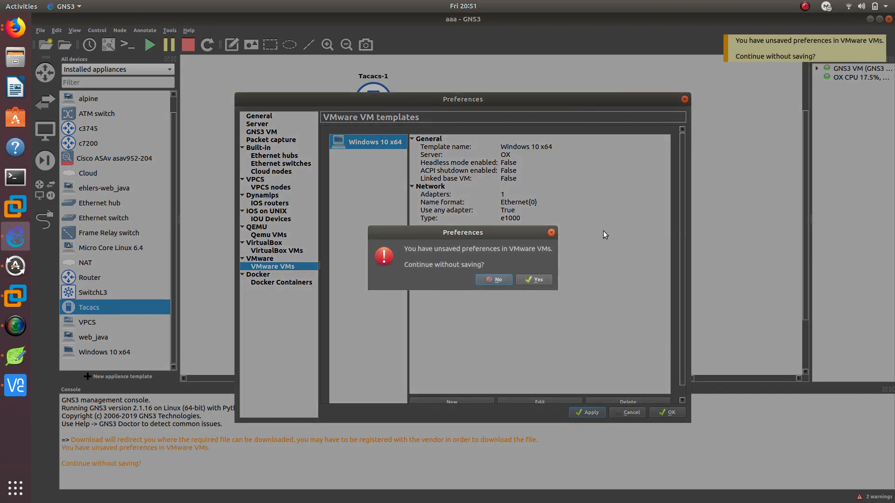
pyautogui.click(533, 280)
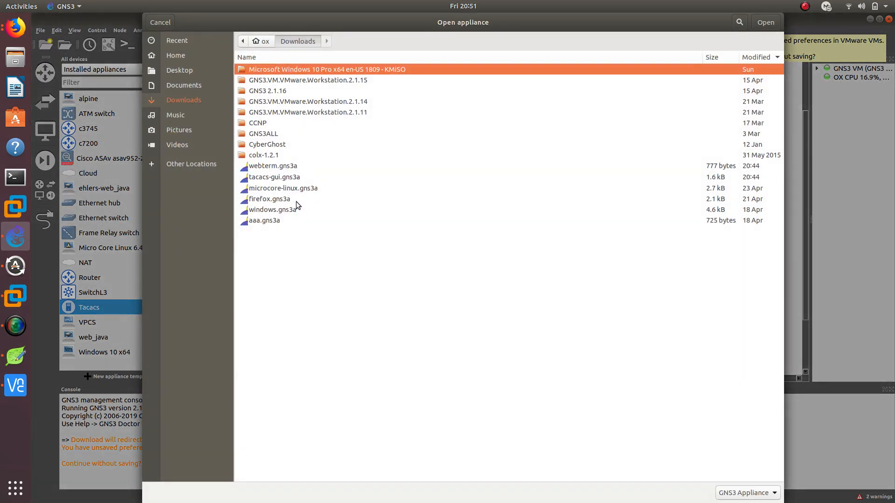
# Import the webterm.gns3a appliance file from Downloads through the appliance wizard.
pyautogui.click(272, 166)
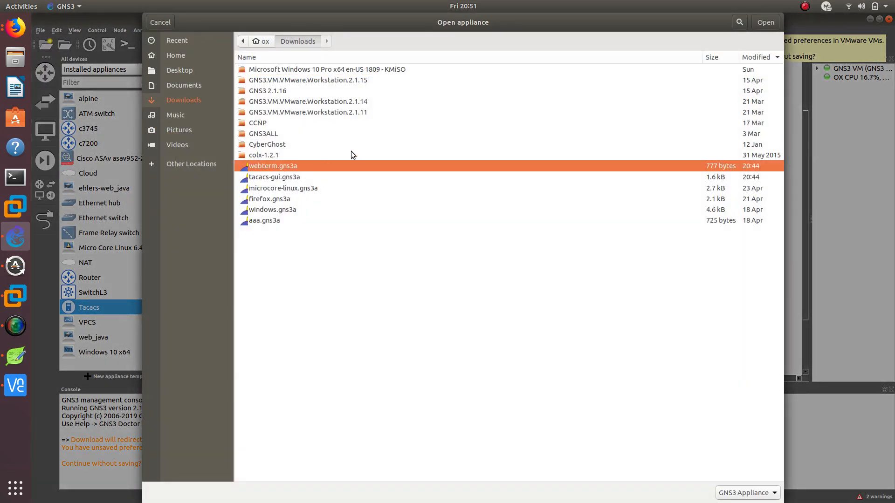
pyautogui.click(765, 22)
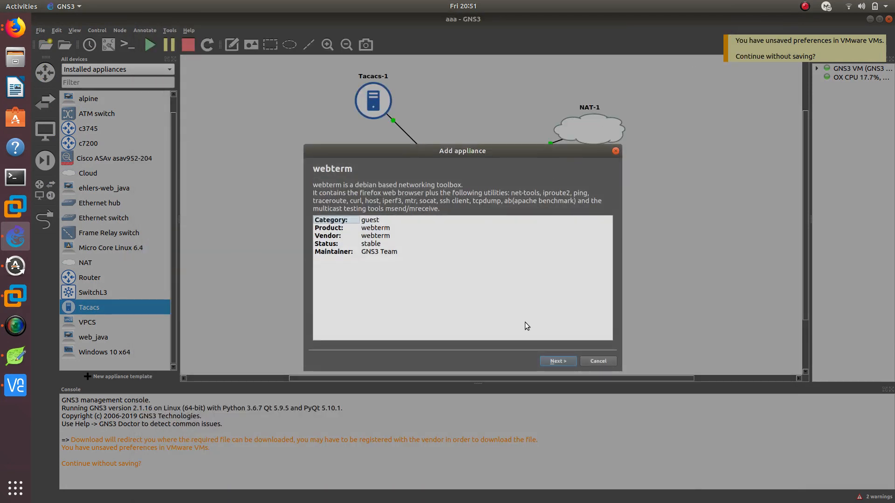
pyautogui.click(556, 360)
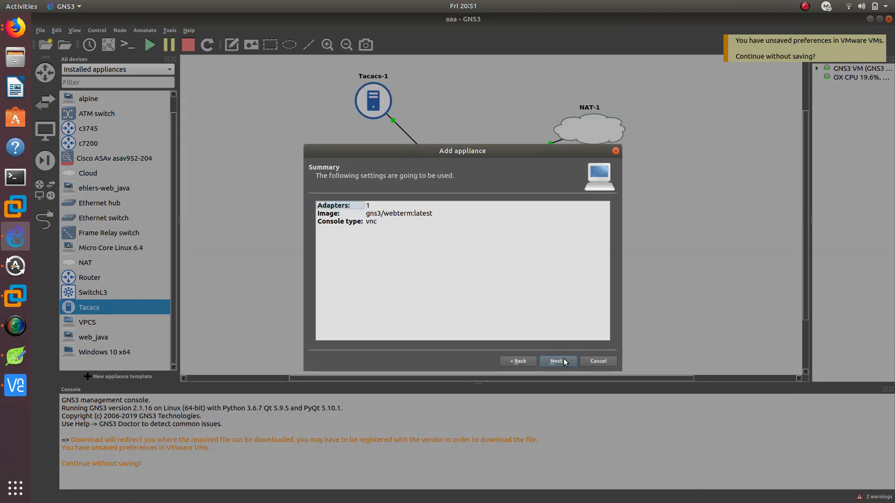
pyautogui.click(554, 361)
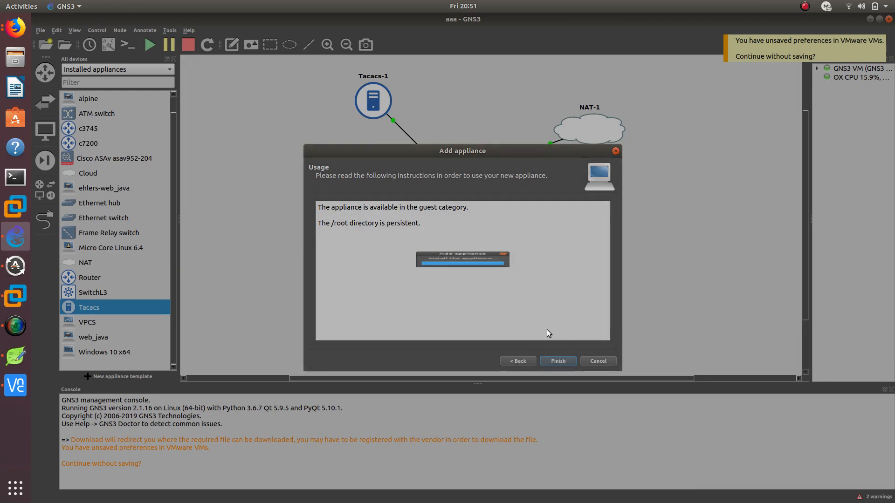
pyautogui.click(557, 361)
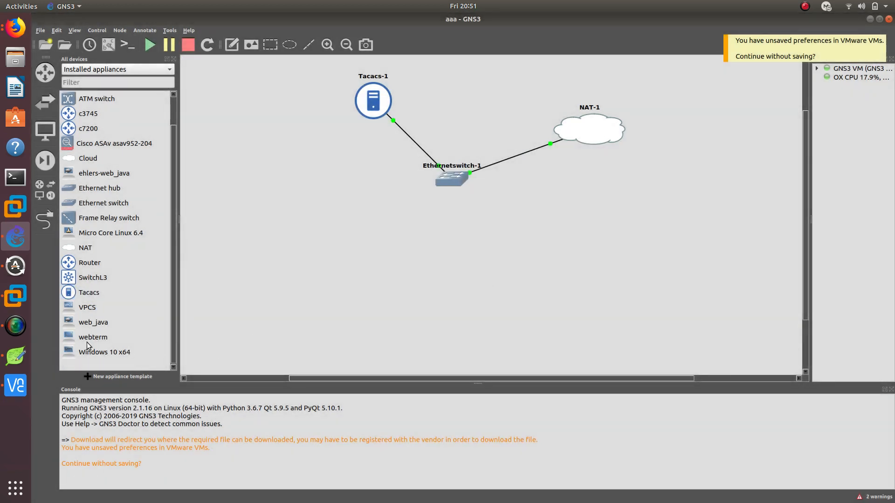
# Place a webterm node on the canvas and drag a link toward Ethernetswitch-1.
pyautogui.click(104, 352)
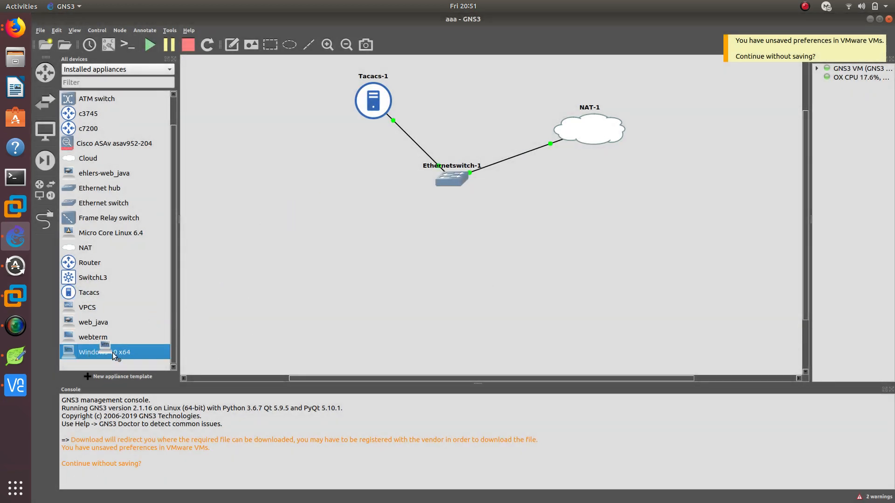
pyautogui.click(93, 336)
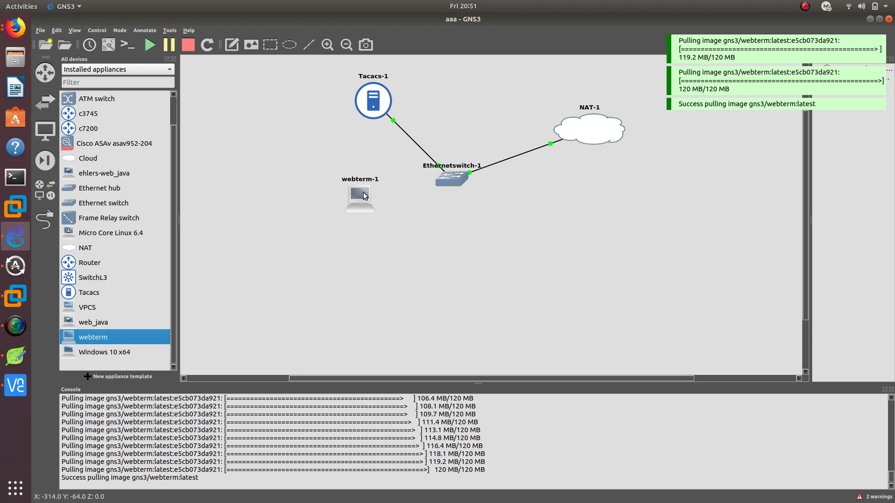
pyautogui.moveTo(360, 197); pyautogui.dragTo(295, 222)
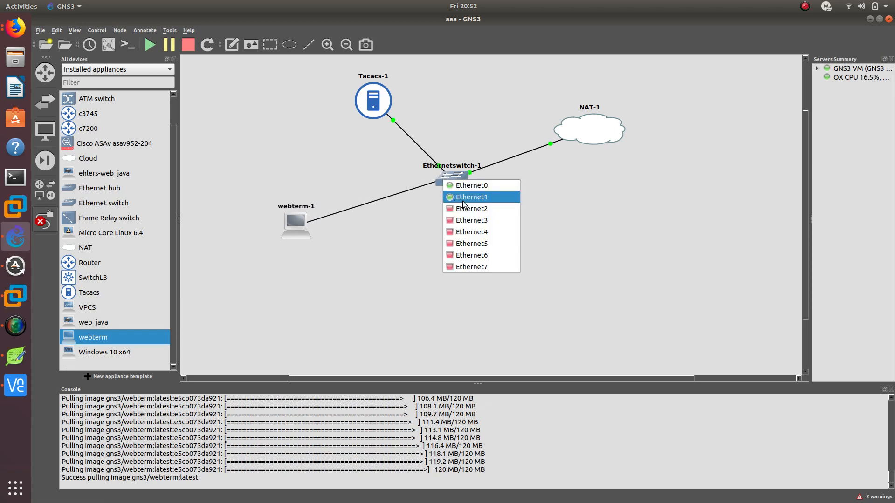
# Attach webterm-1 to switch port Ethernet2, then review and close its configuration.
pyautogui.click(470, 196)
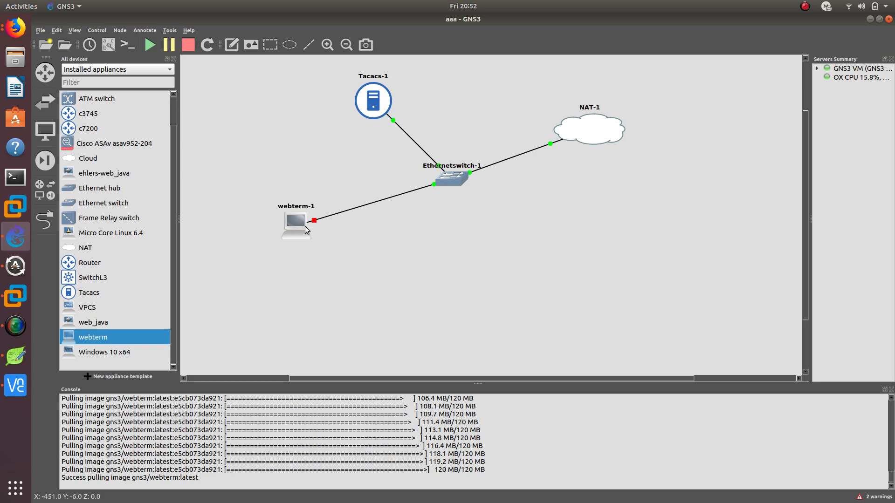
pyautogui.doubleClick(294, 223)
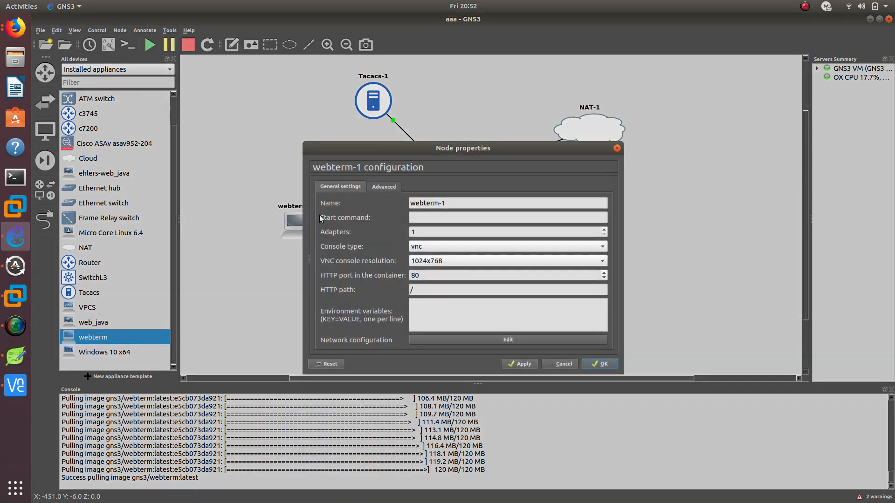
pyautogui.moveTo(433, 346)
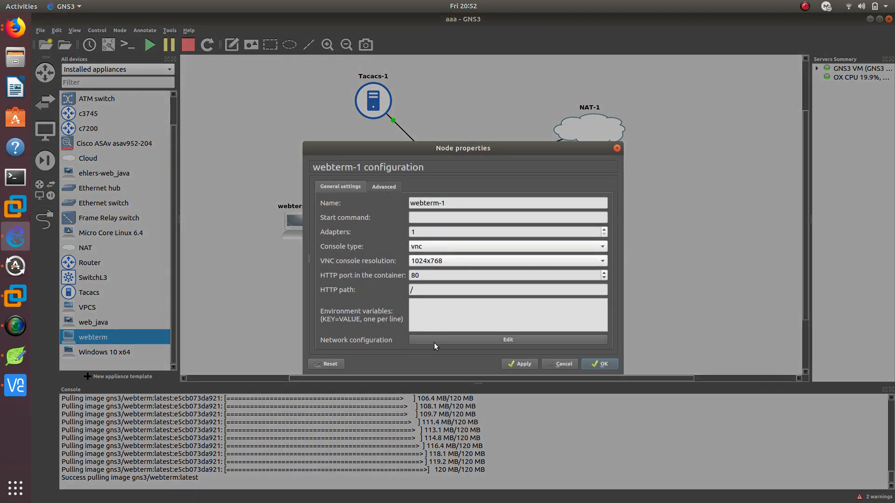
pyautogui.click(506, 339)
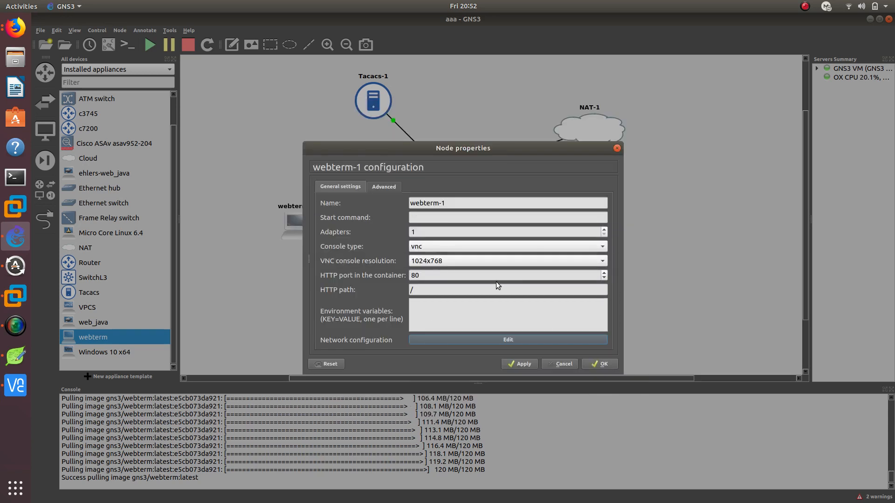
pyautogui.click(598, 364)
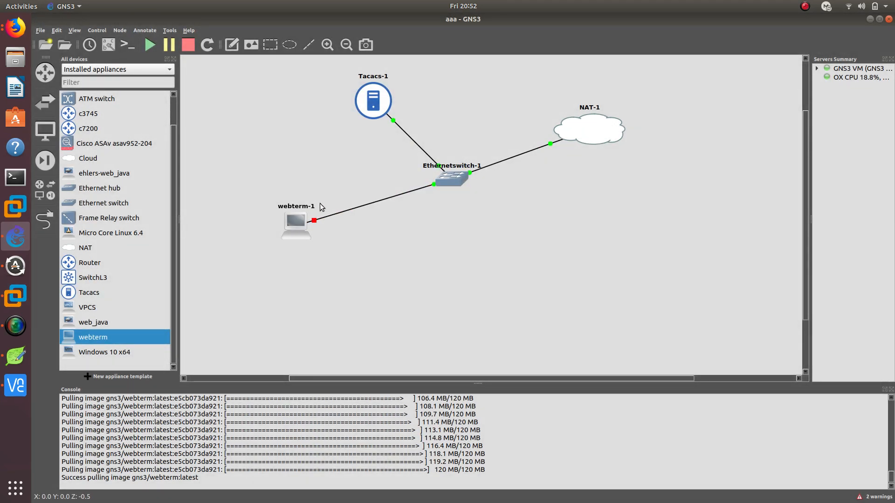
pyautogui.moveTo(295, 221)
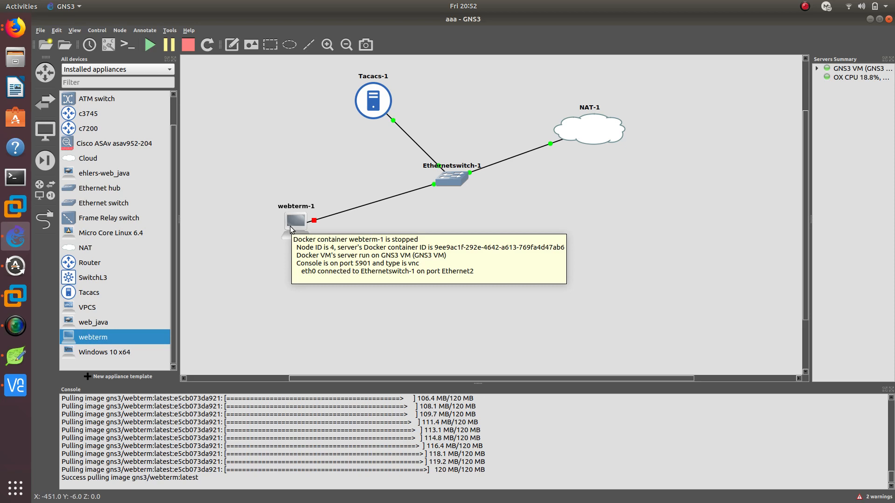
# Start webterm-1, load Twitter in Firefox, and open LXTerminal to see IP 192.168.122.27.
pyautogui.rightClick(295, 221)
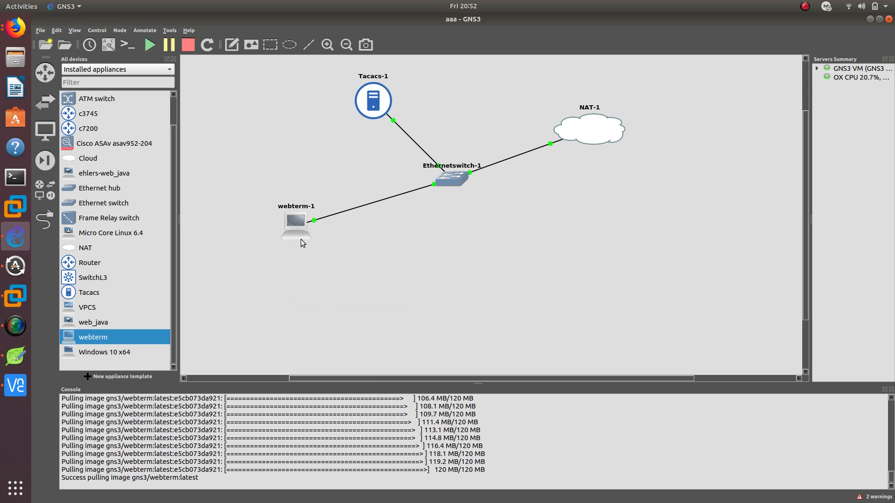
pyautogui.moveTo(376, 230)
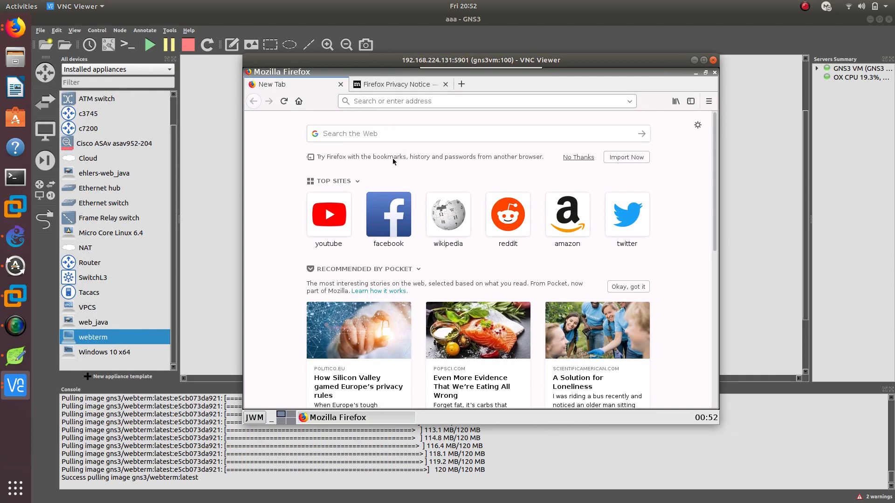
pyautogui.moveTo(448, 214)
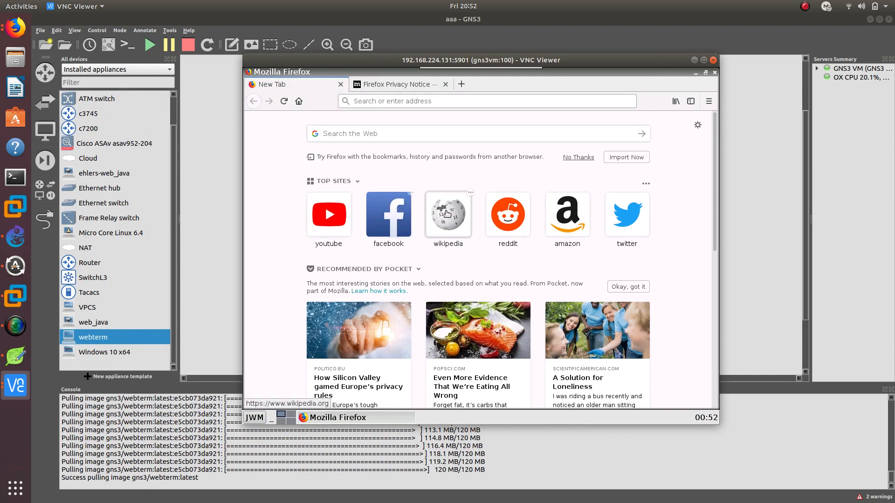
pyautogui.click(626, 215)
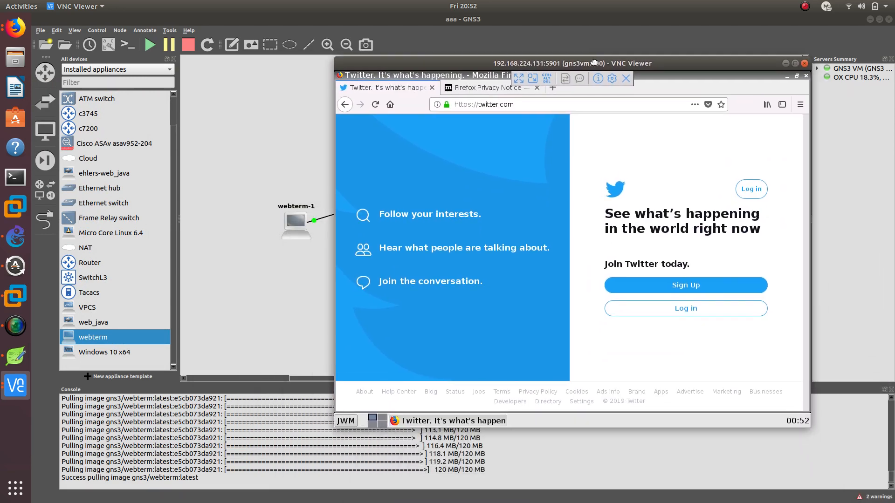
pyautogui.click(345, 420)
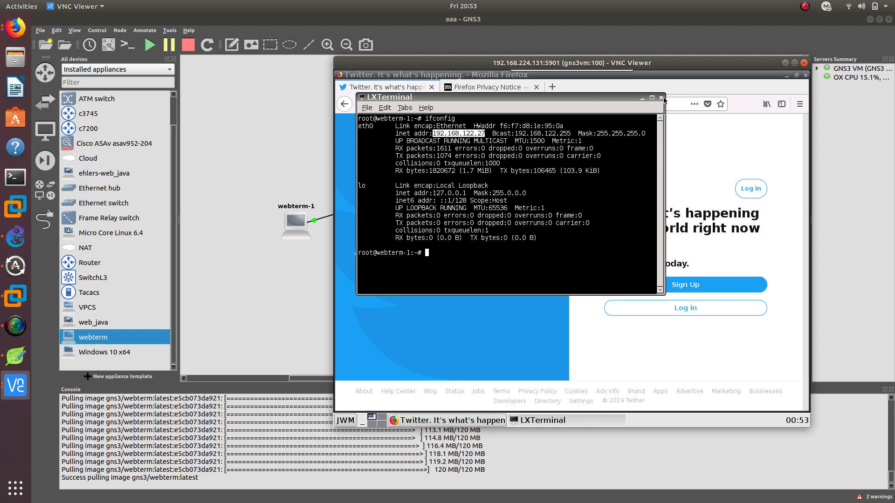
pyautogui.click(660, 96)
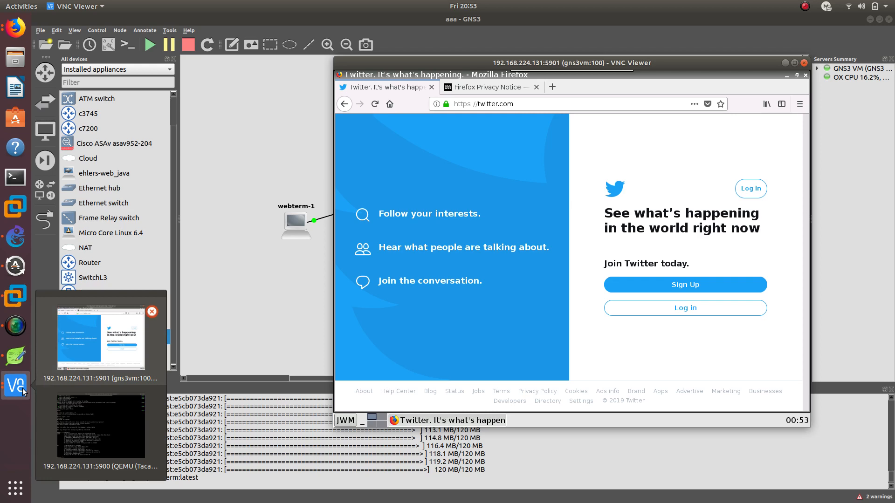
pyautogui.click(102, 425)
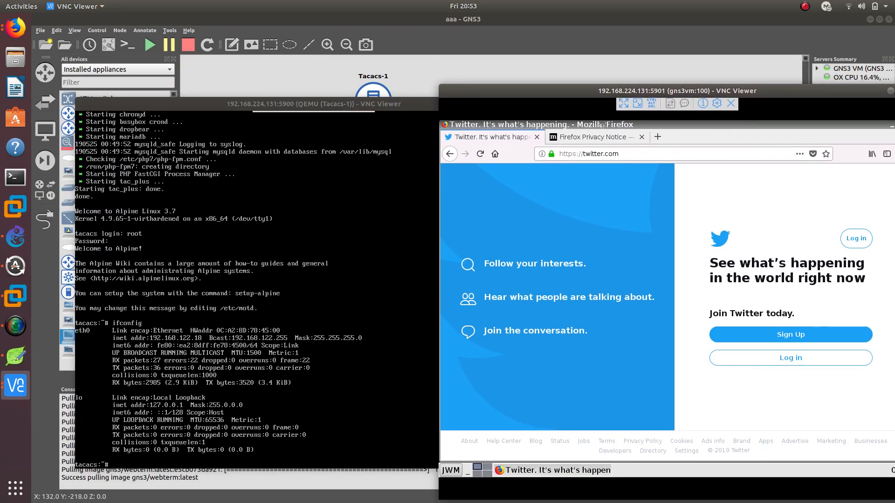
pyautogui.click(628, 153)
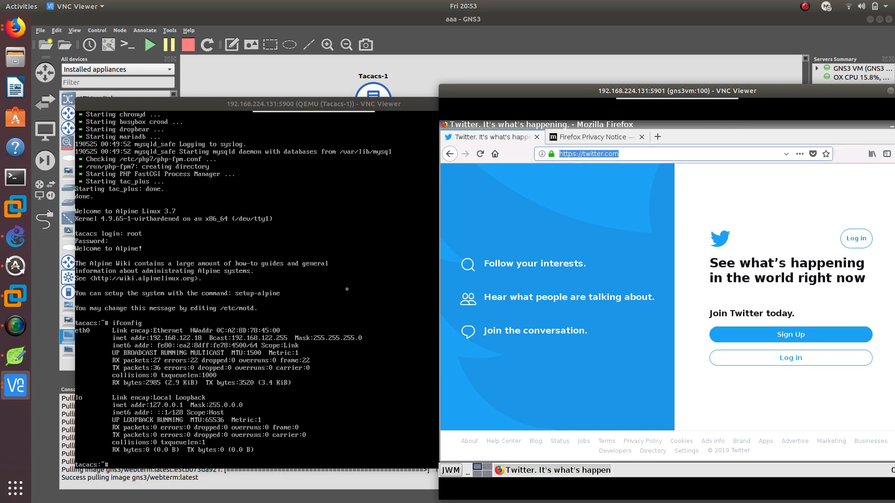
pyautogui.write('195')
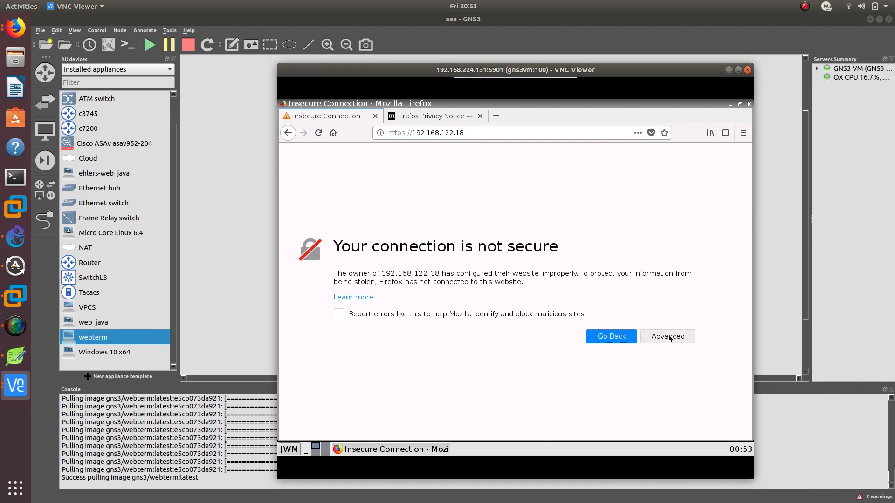
# Accept the certificate exception and open the tacacsgui credentials note in Leafpad.
pyautogui.click(666, 336)
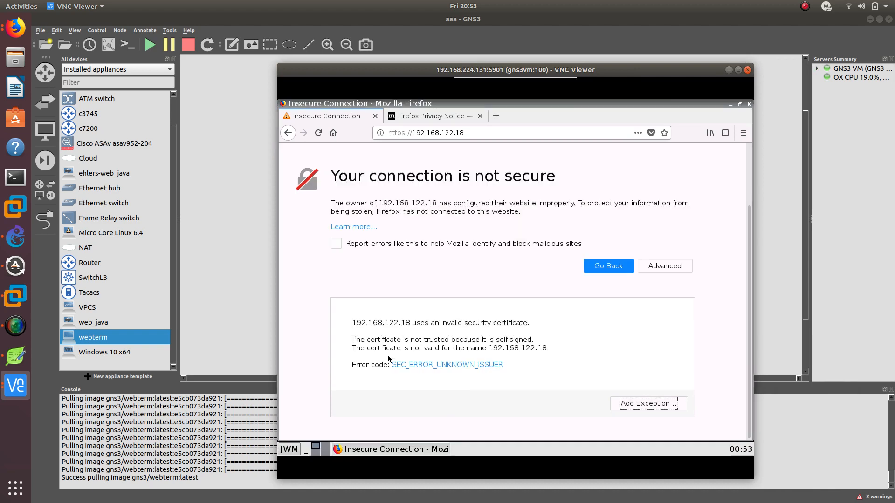
pyautogui.click(648, 403)
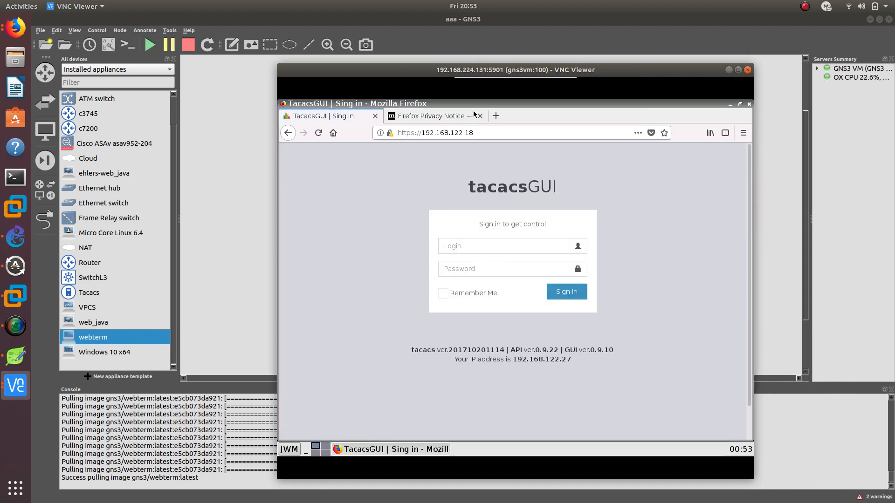
pyautogui.moveTo(513, 70); pyautogui.dragTo(706, 67)
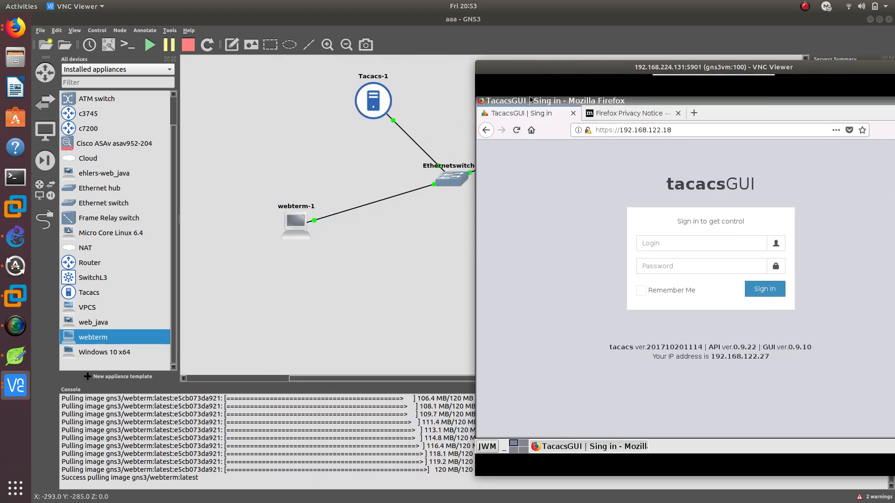
pyautogui.click(701, 242)
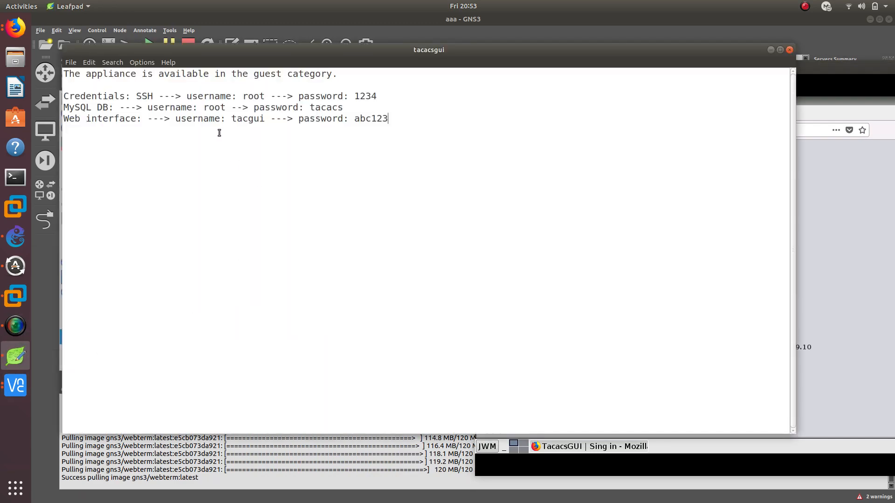
pyautogui.rightClick(242, 118)
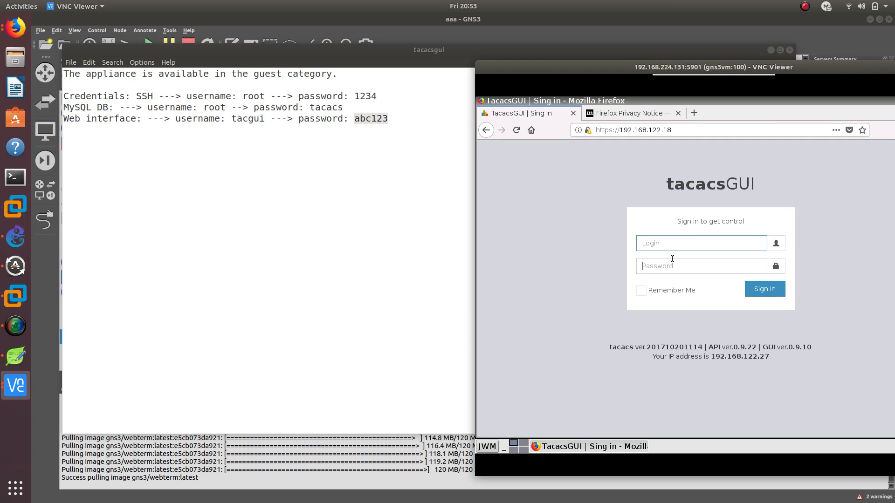
pyautogui.moveTo(676, 275)
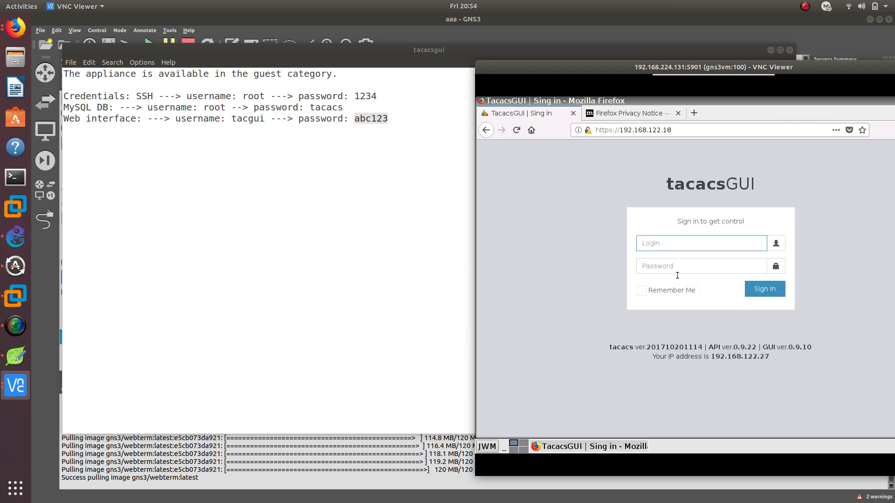
pyautogui.write('abc123')
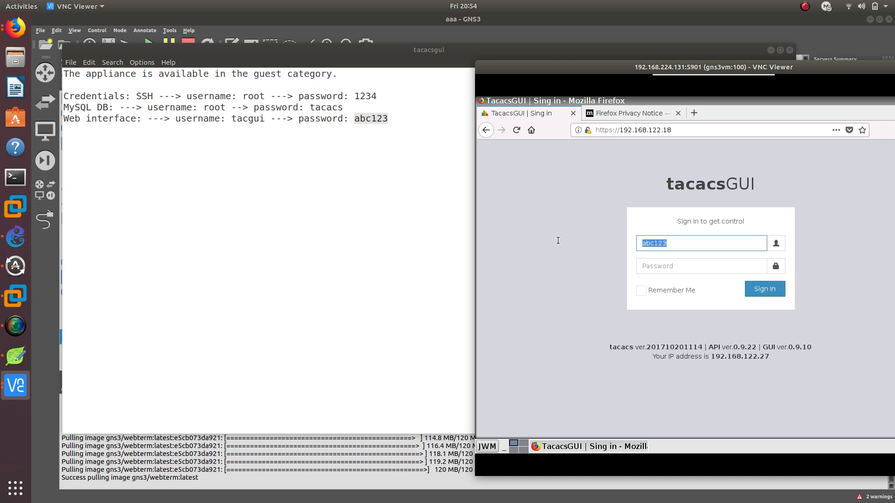
pyautogui.write('t')
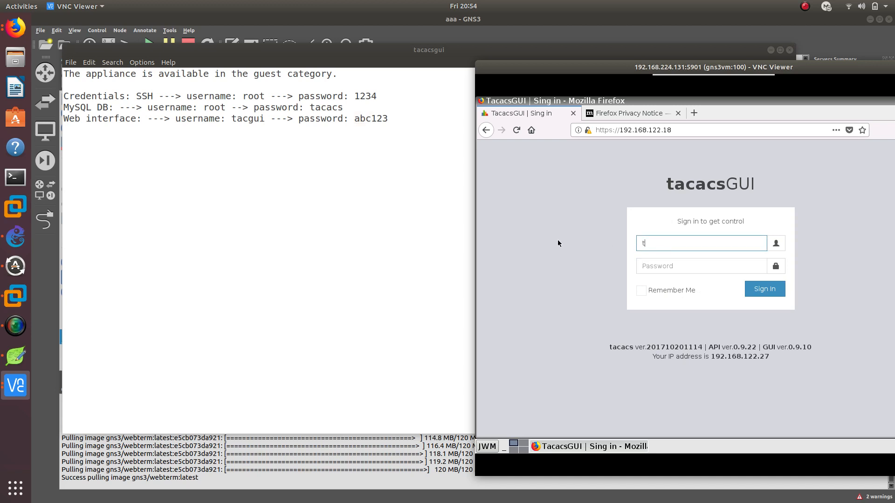
pyautogui.write('acgui')
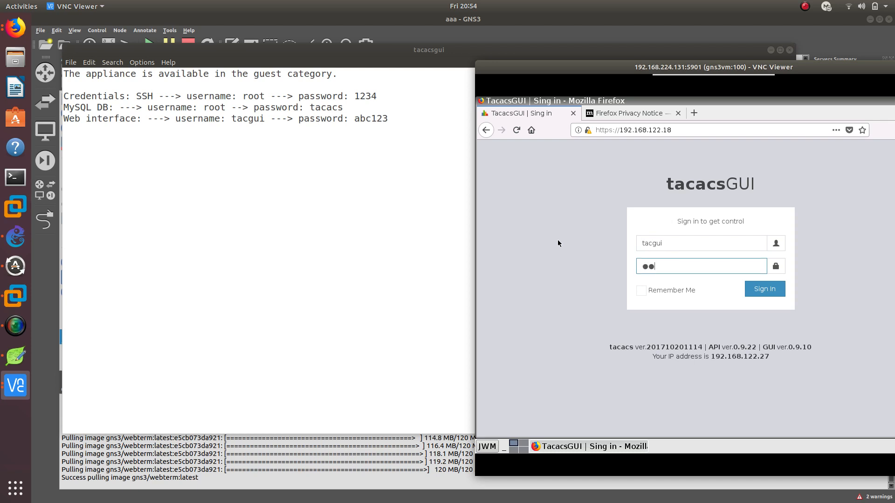
# Sign in to TacacsGUI as tacgui, then select the Dashboard page address.
pyautogui.click(764, 289)
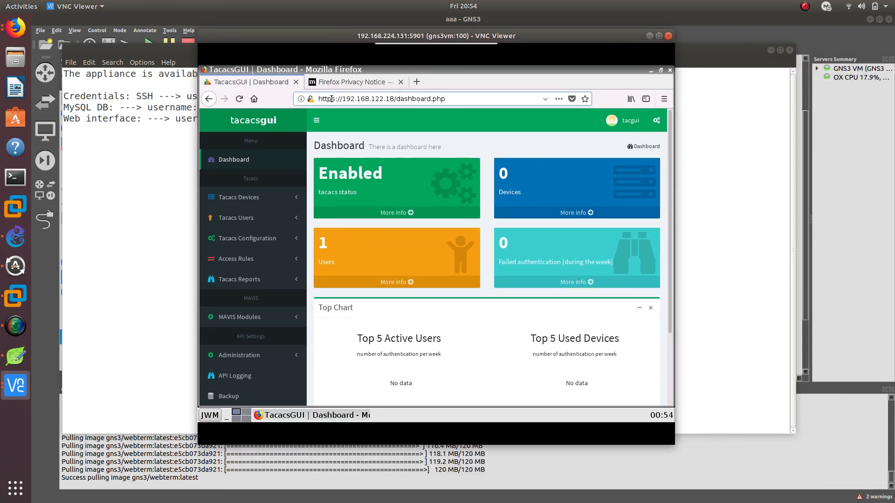
pyautogui.click(382, 99)
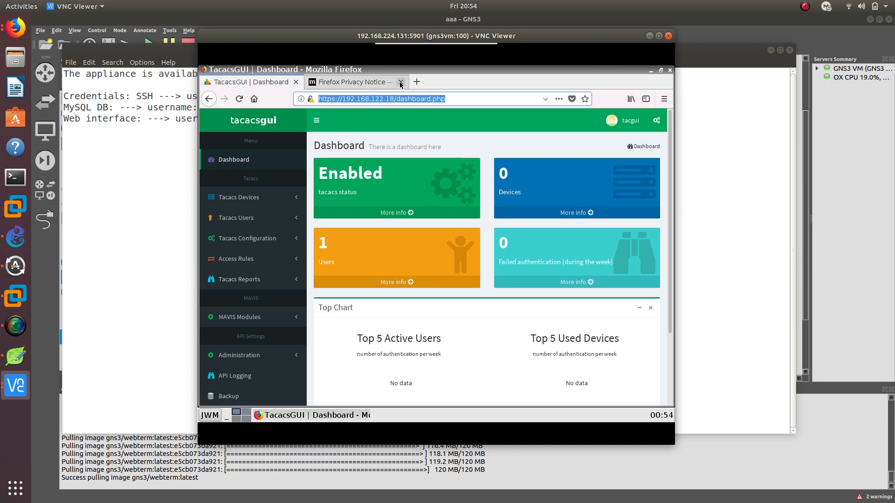
pyautogui.moveTo(401, 82)
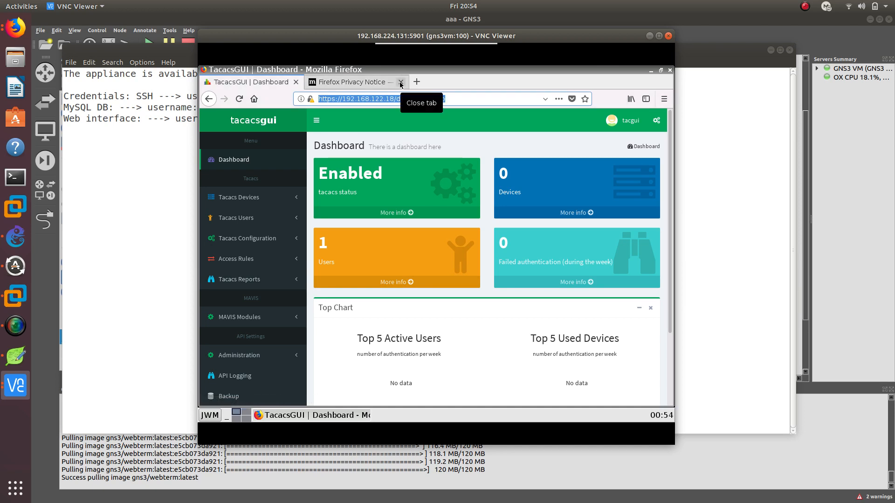